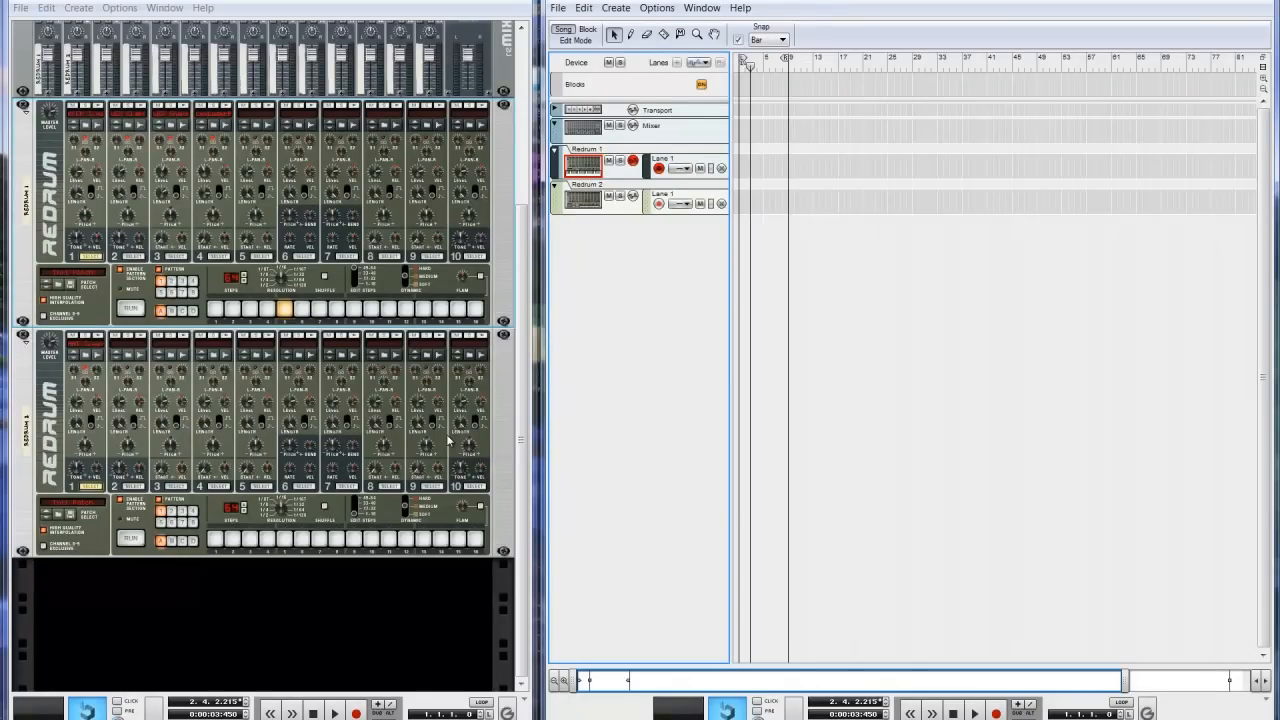
mouse_move(428, 538)
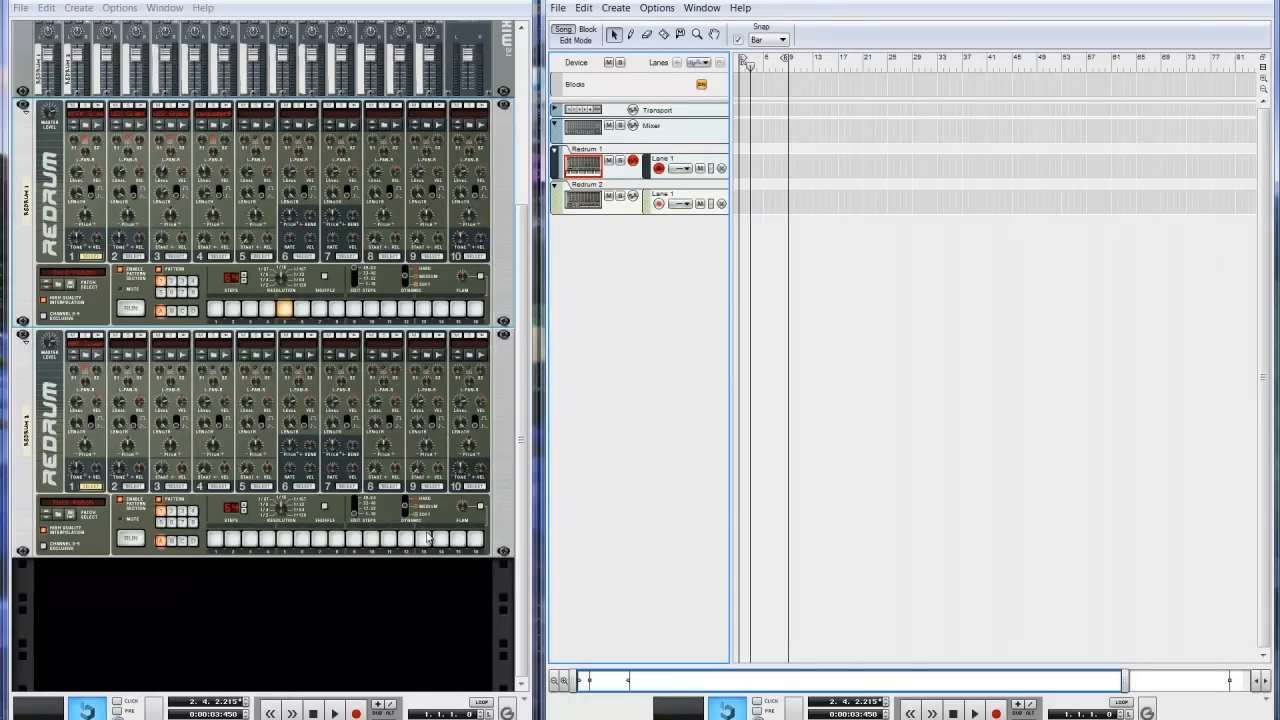
mouse_move(428, 540)
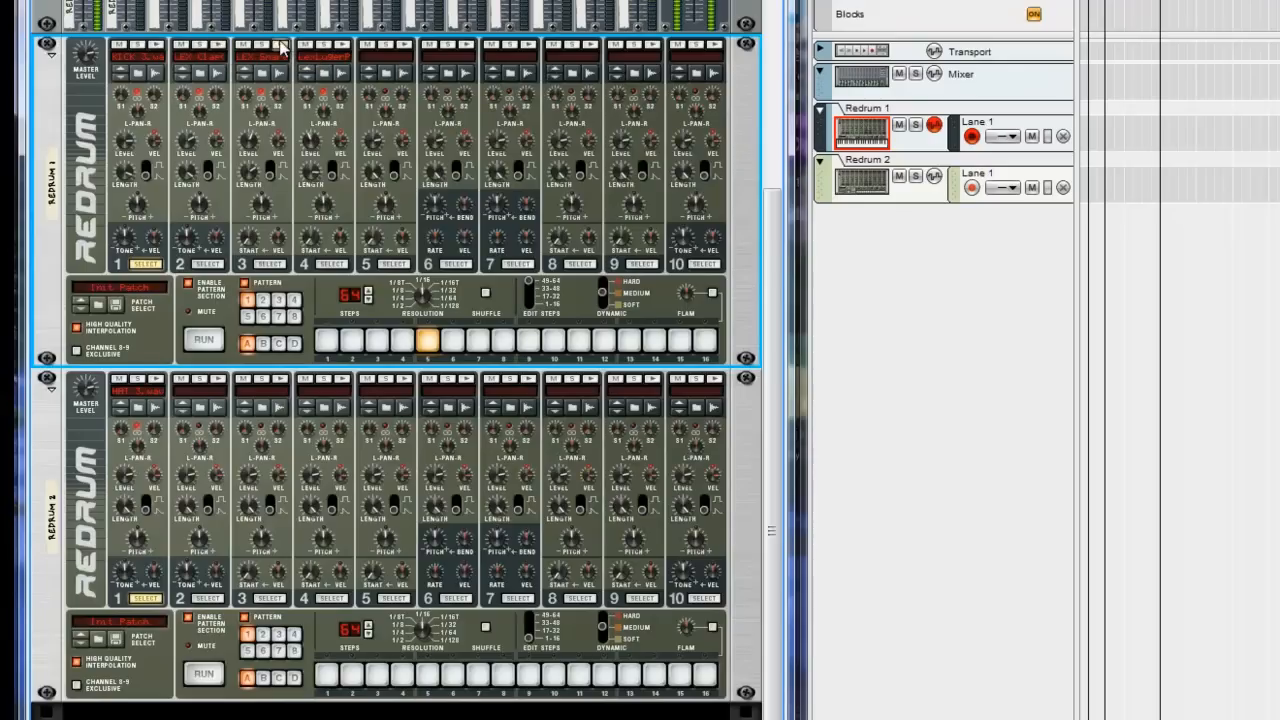
mouse_move(348, 44)
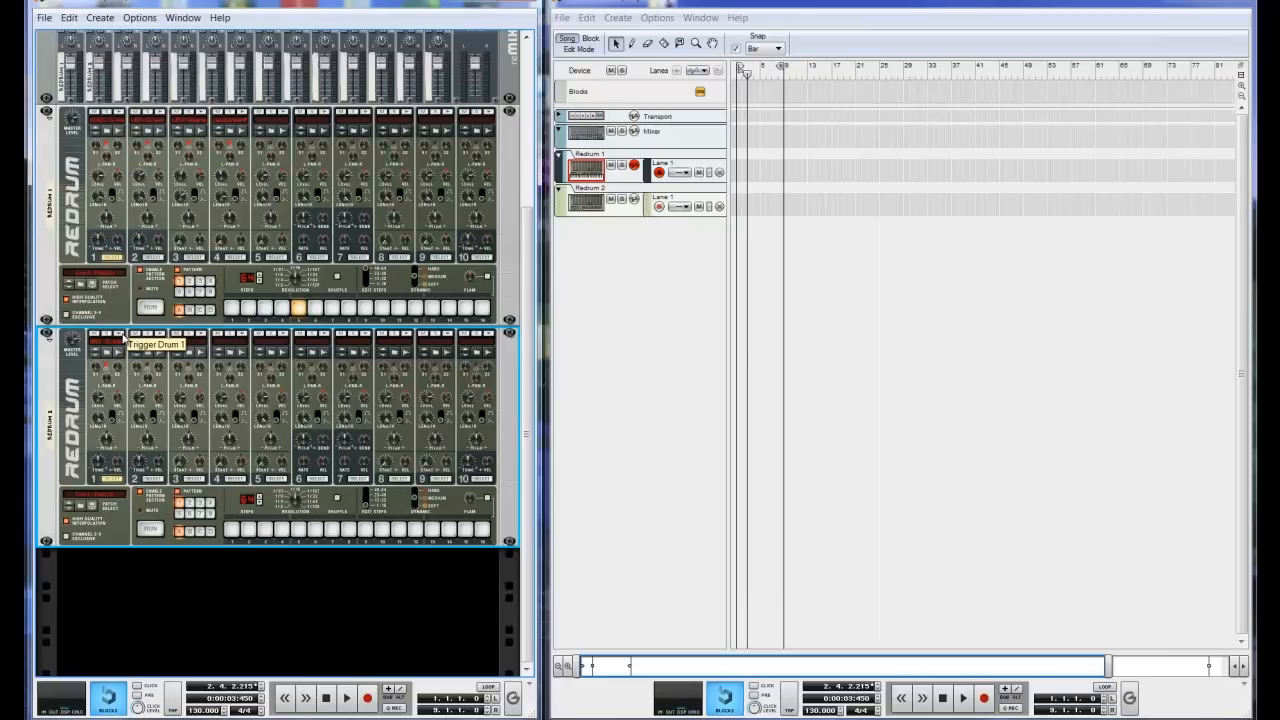
mouse_move(136, 360)
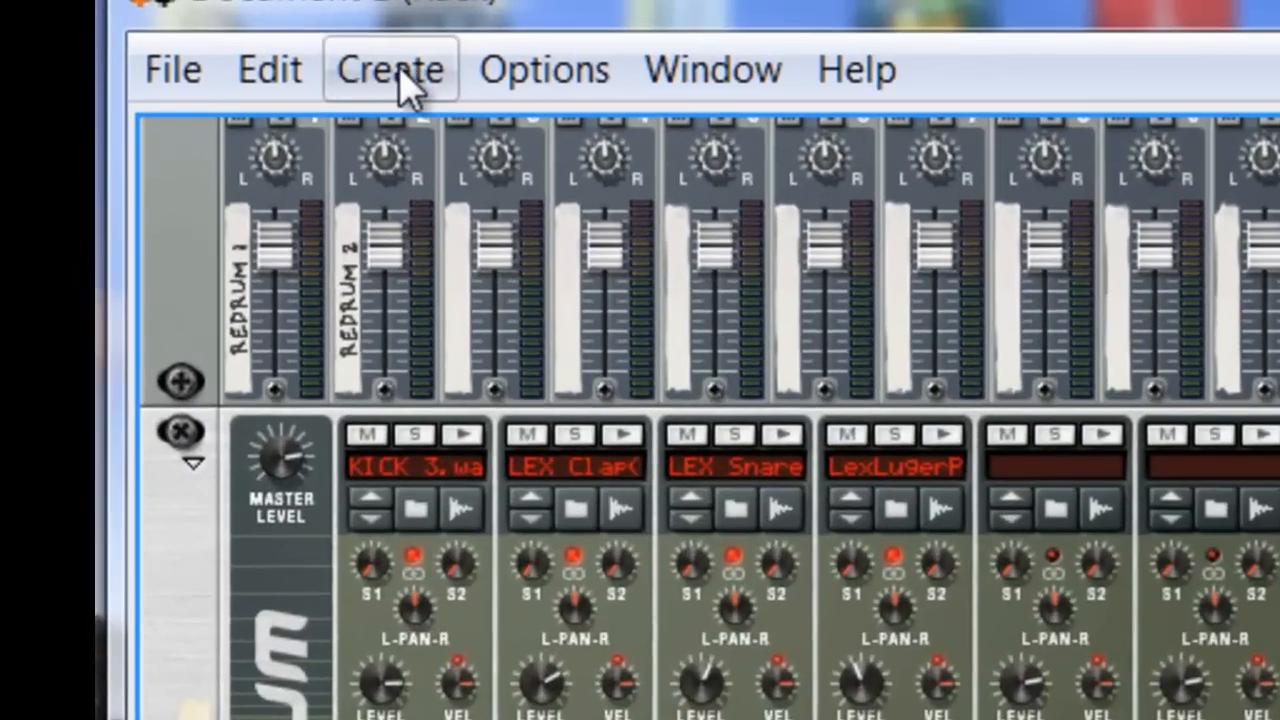
Step: Load a hi-hat sample into Redrum 2's first channel and program its pattern steps
click(390, 68)
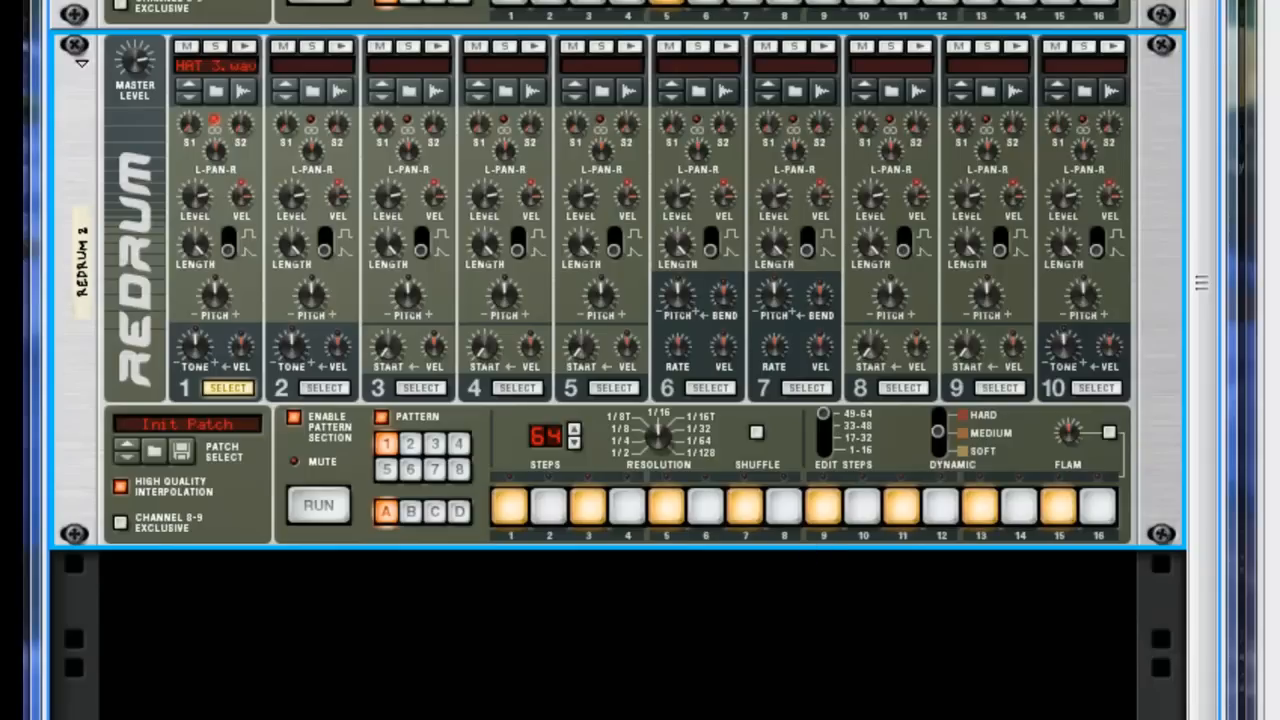
Step: Select the Redrum 2 track in the sequencer so it is armed for input
click(318, 504)
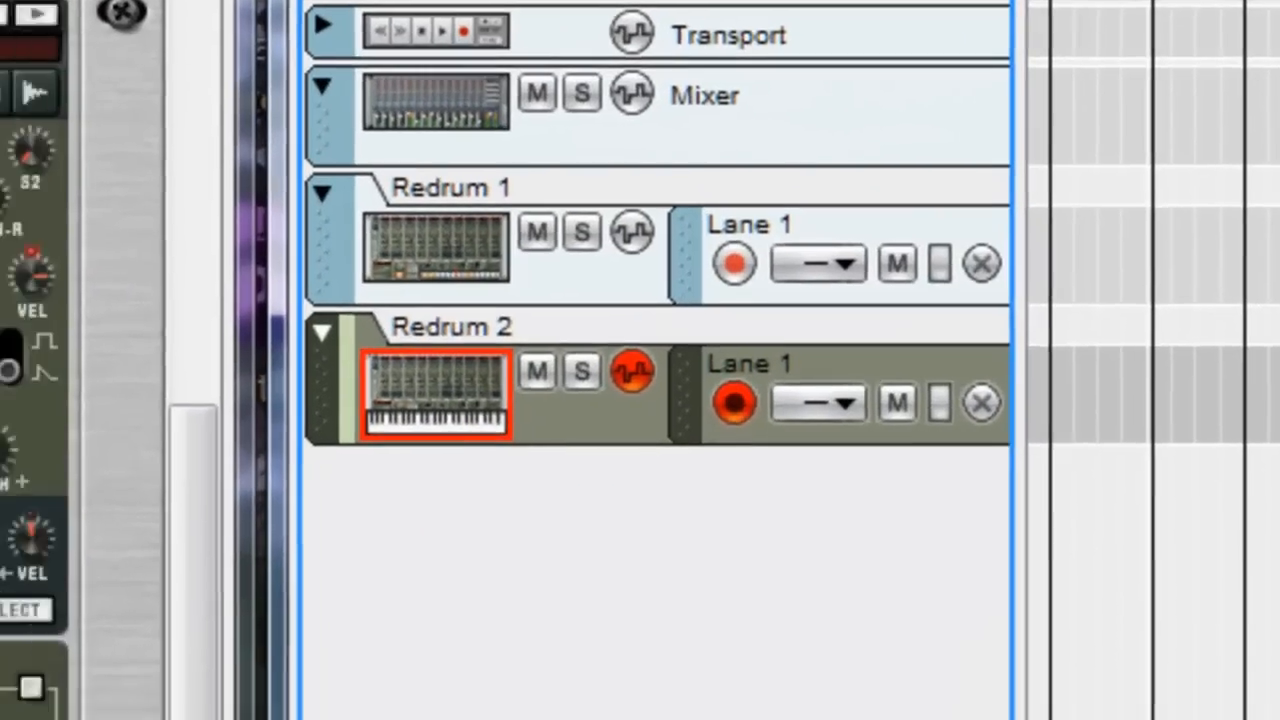
Step: Copy Redrum 2's pattern to its track as a clip covering bars 1–8
right_click(436, 390)
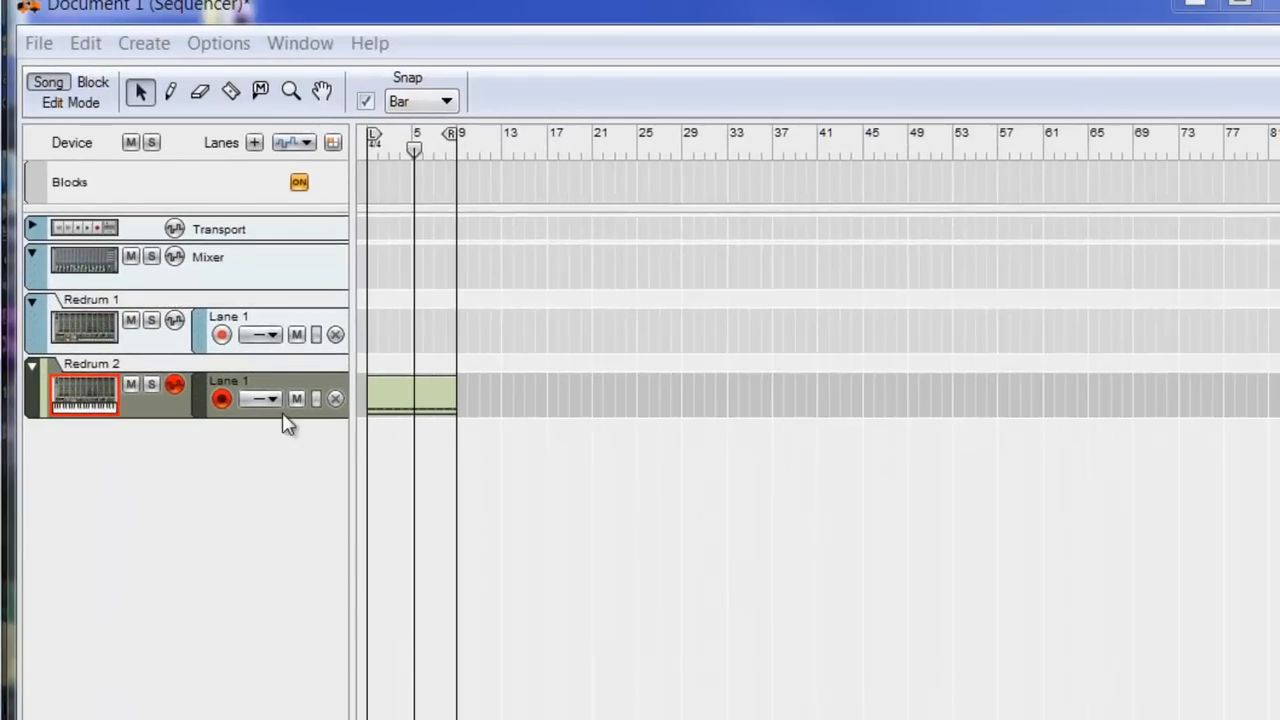
mouse_move(284, 424)
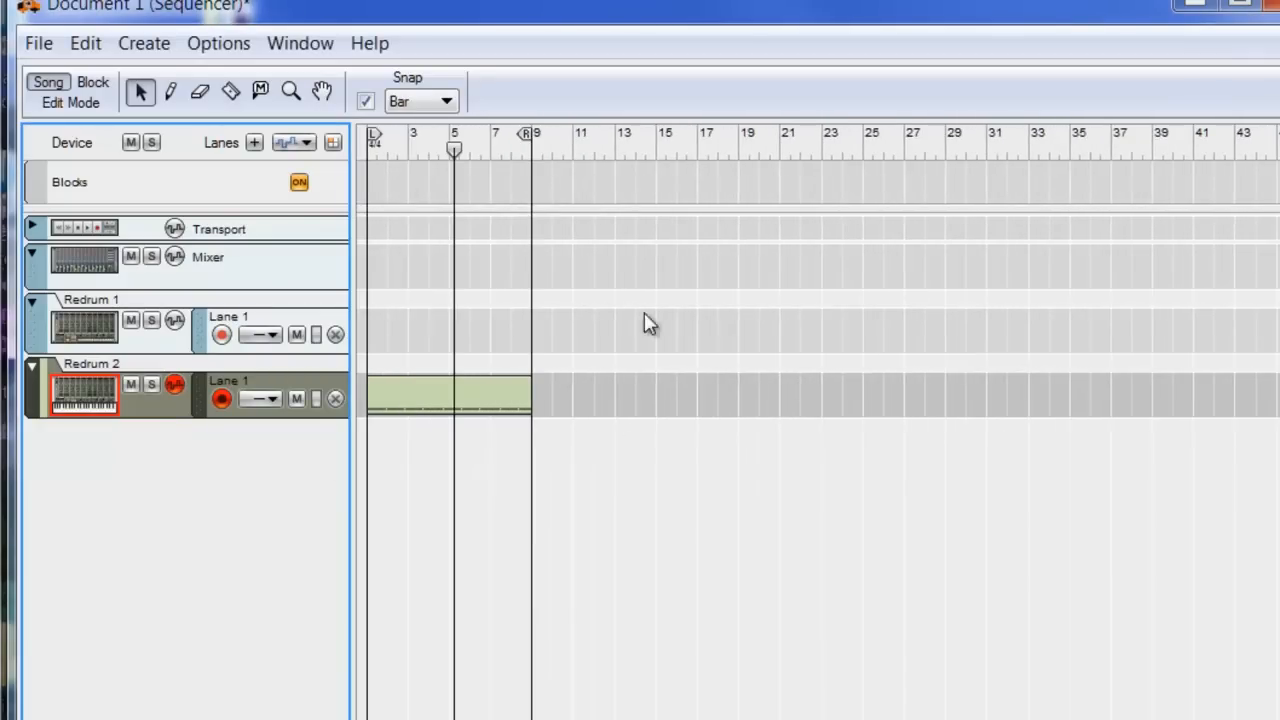
mouse_move(416, 420)
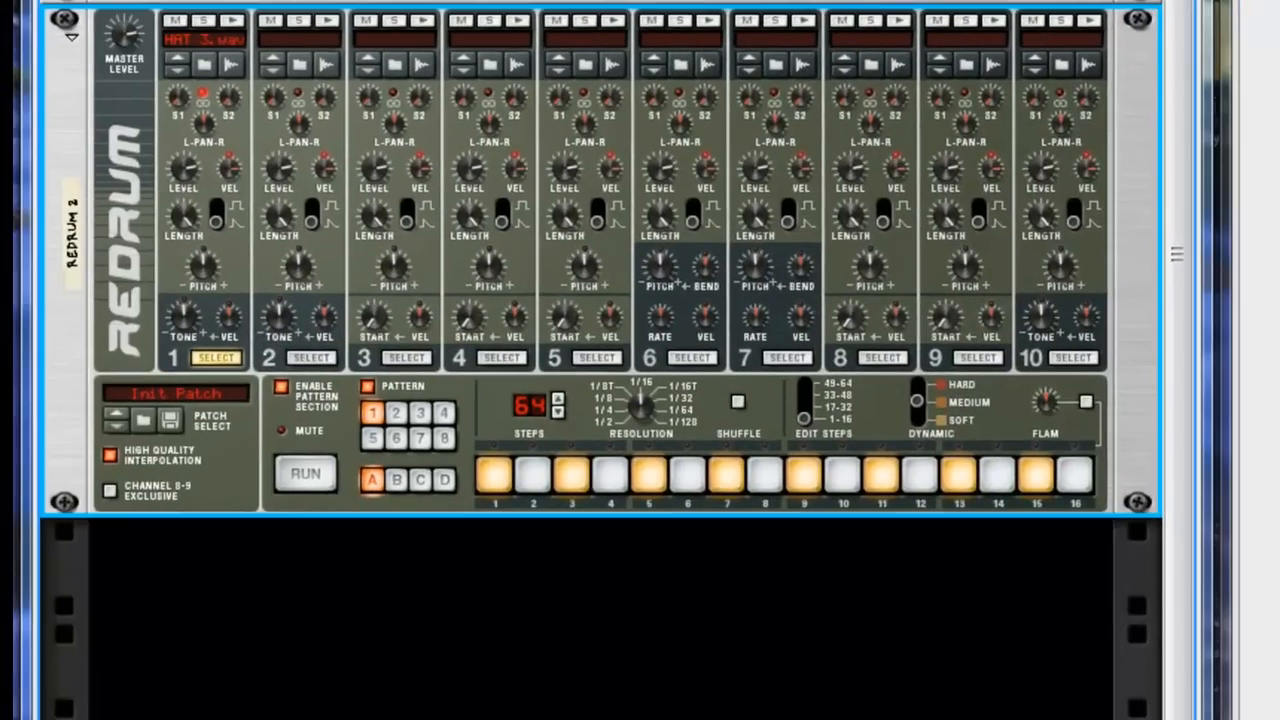
Step: Audition Redrum 2's pattern with Run, then switch off its Enable Pattern Section
click(304, 472)
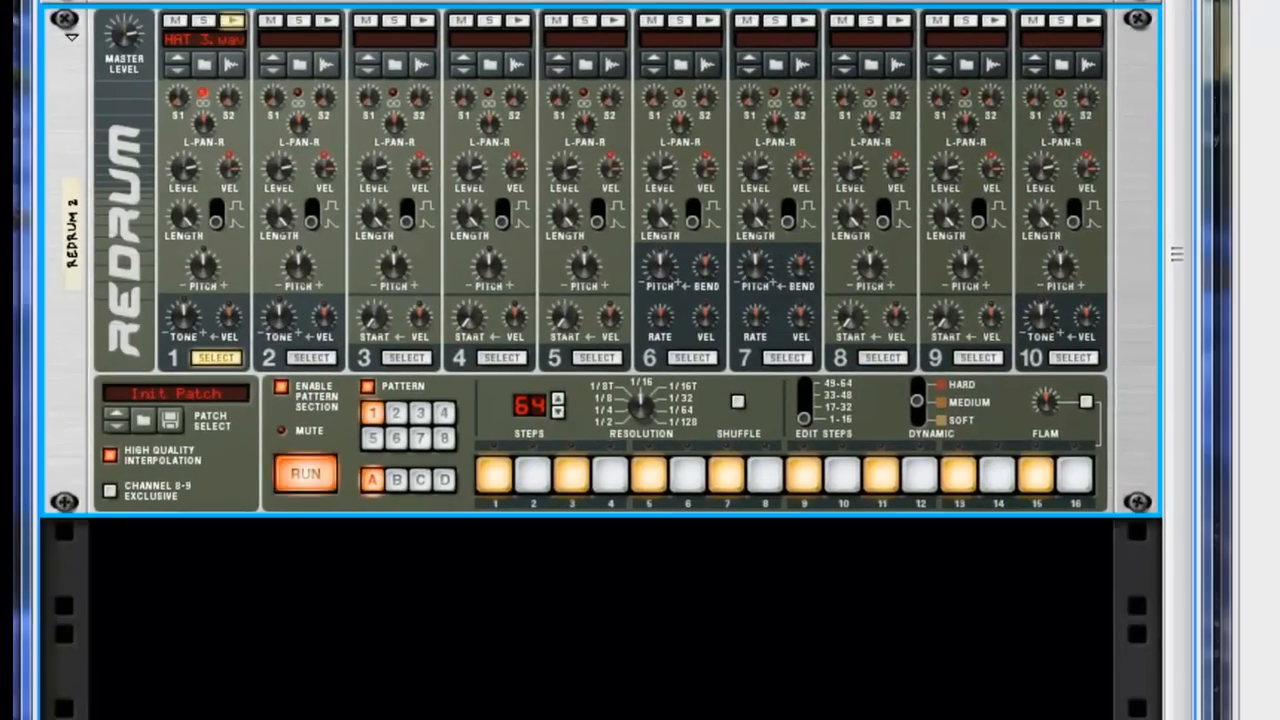
click(304, 472)
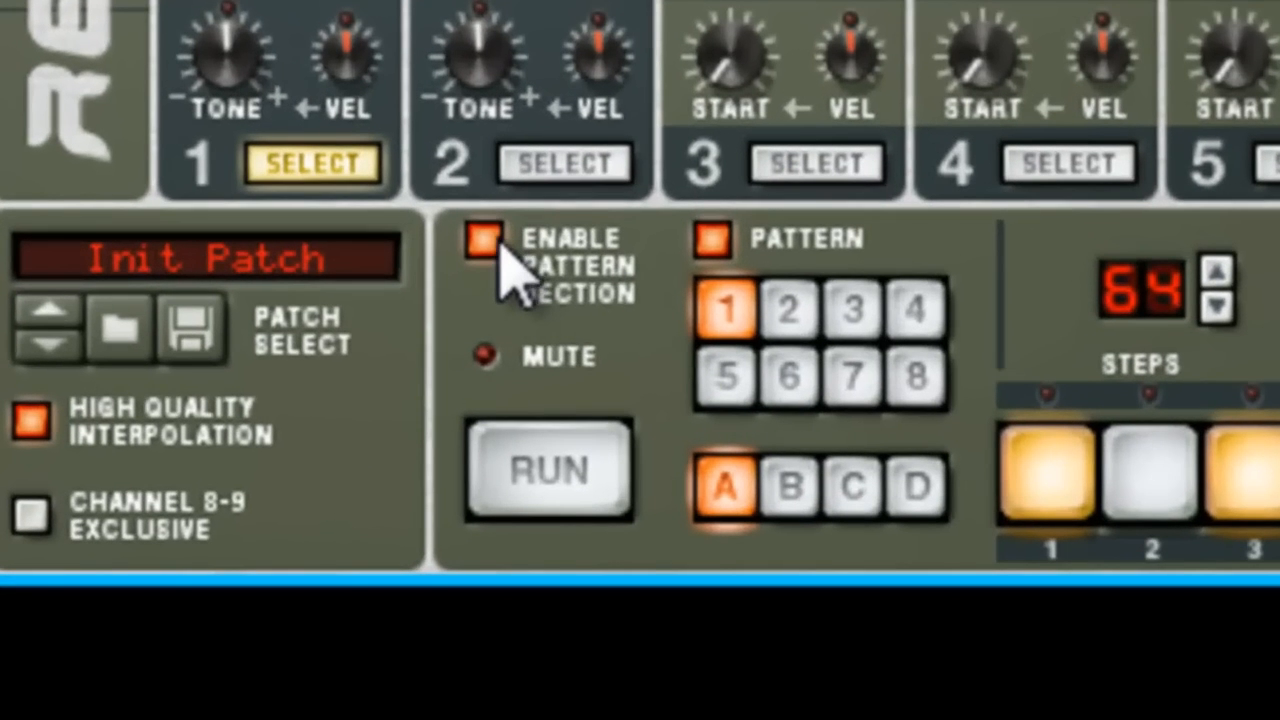
click(480, 244)
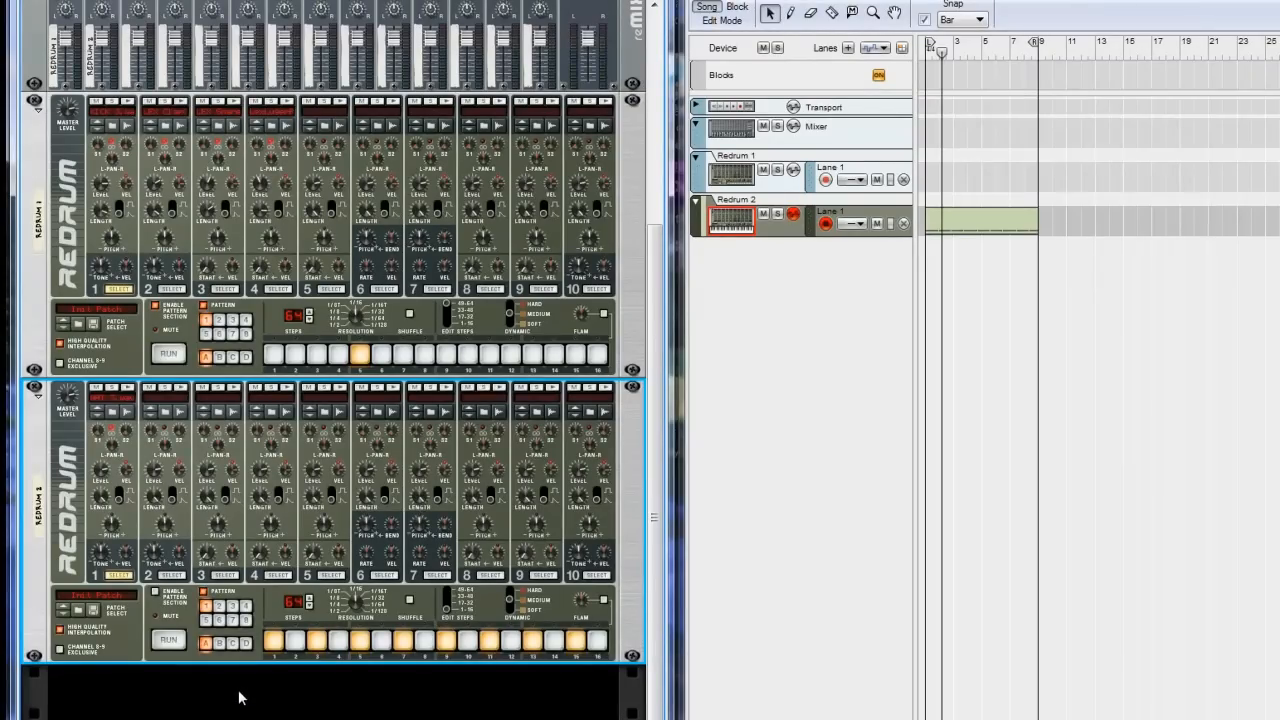
mouse_move(150, 638)
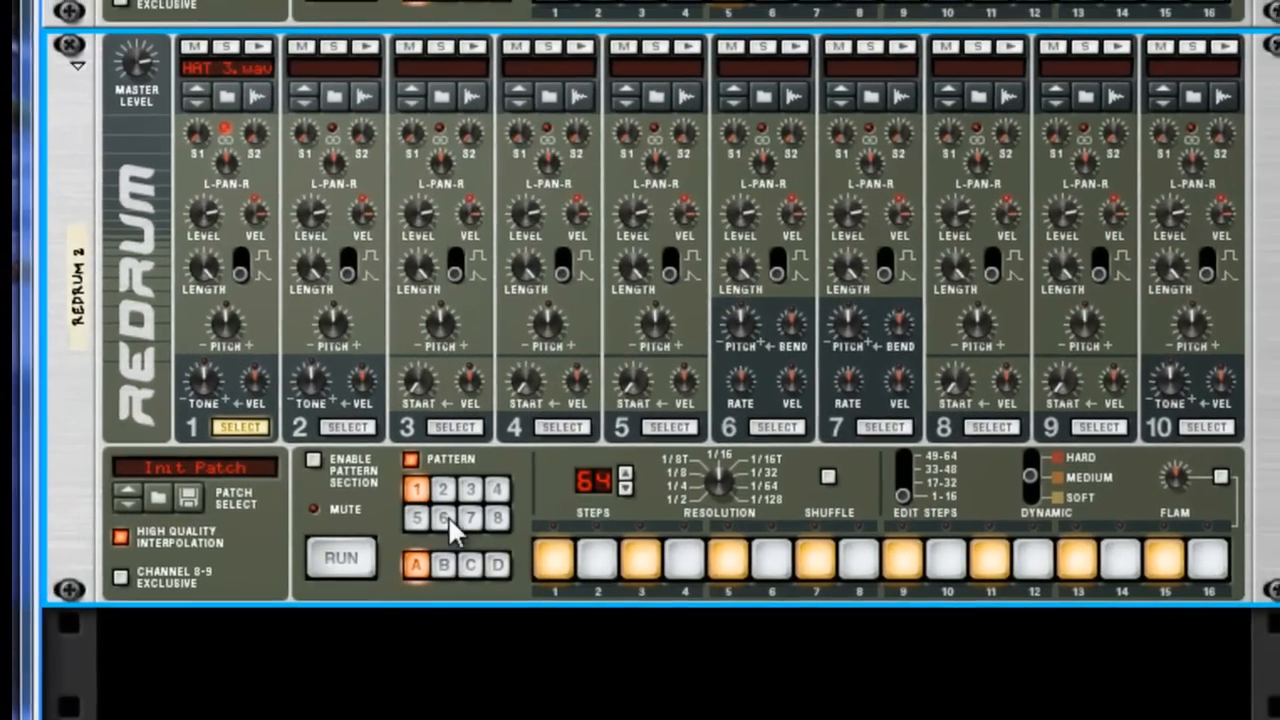
Step: Select empty pattern slot 2 on Redrum 2 and dismiss the Windows colour scheme prompt
click(444, 488)
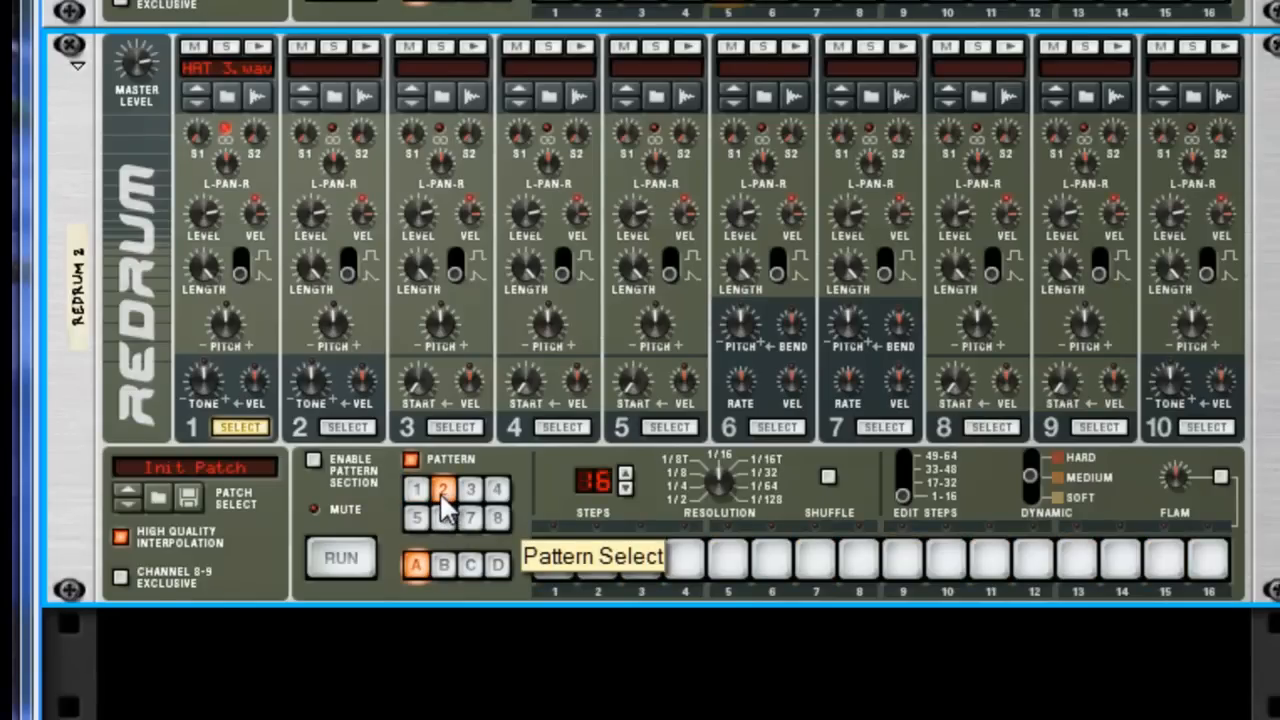
mouse_move(624, 510)
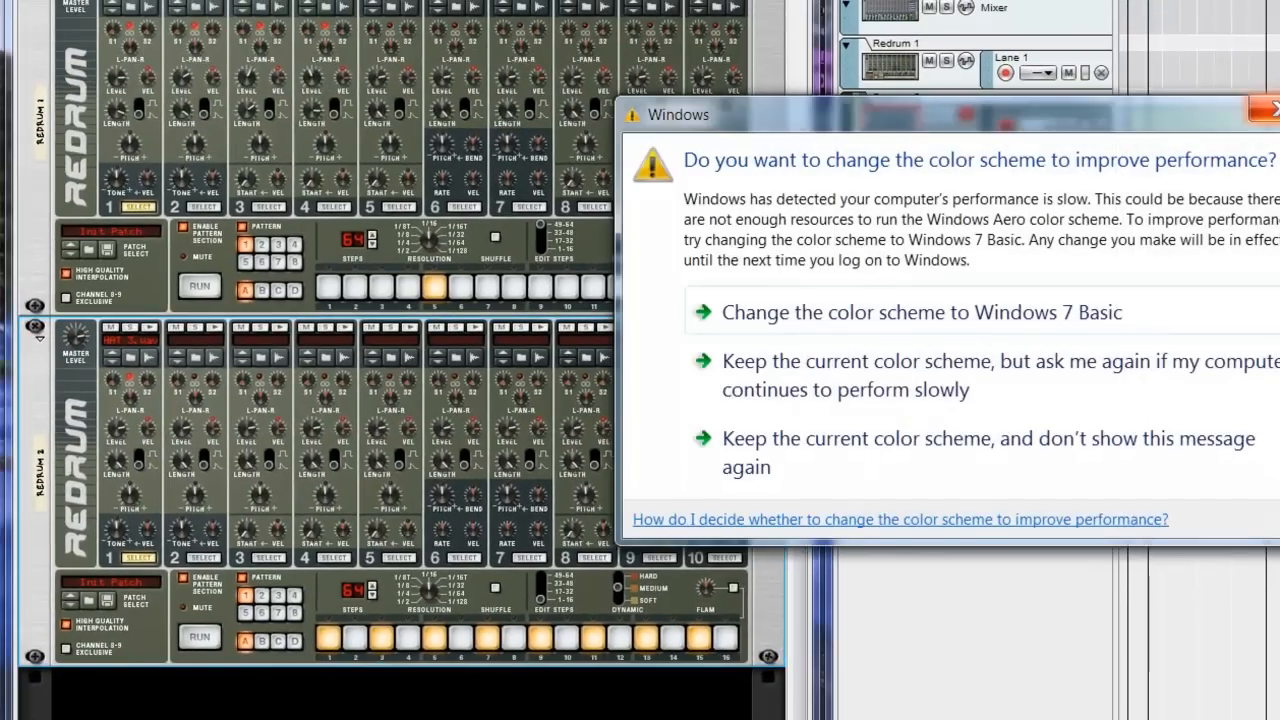
click(1268, 108)
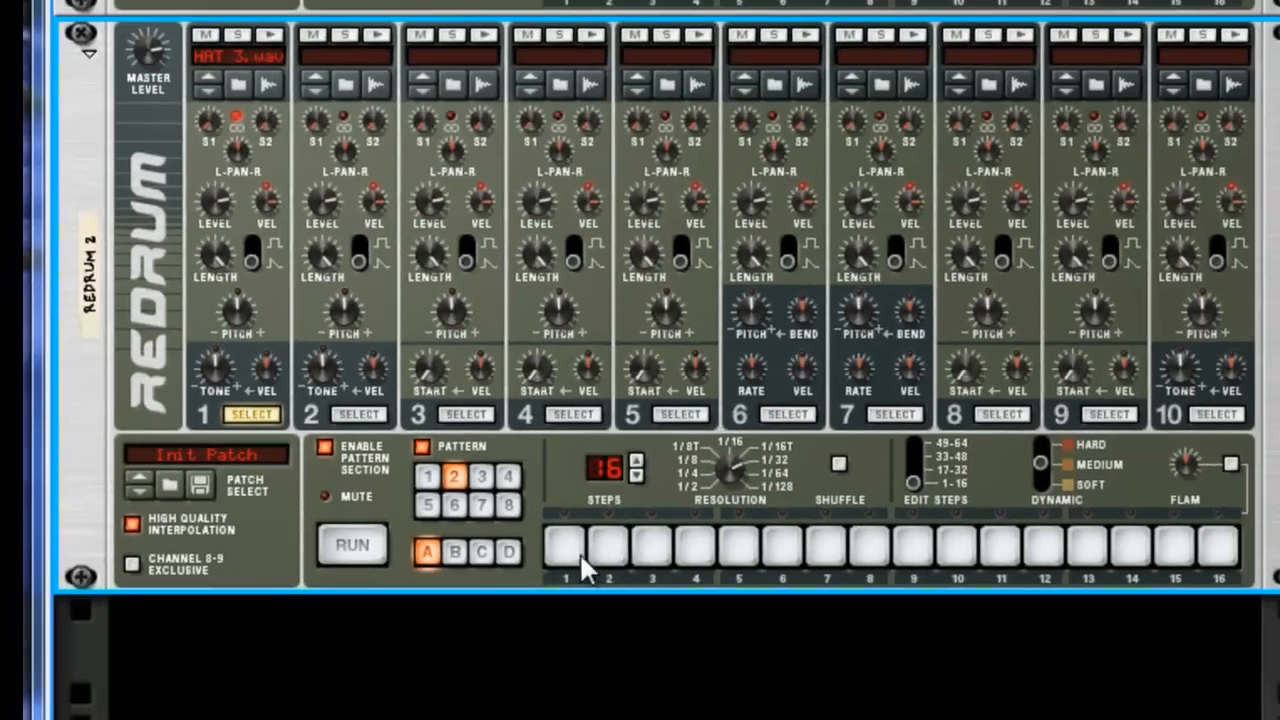
Step: Program a hi-hat roll on steps 1–9 of pattern 2 and audition it with Run
click(352, 544)
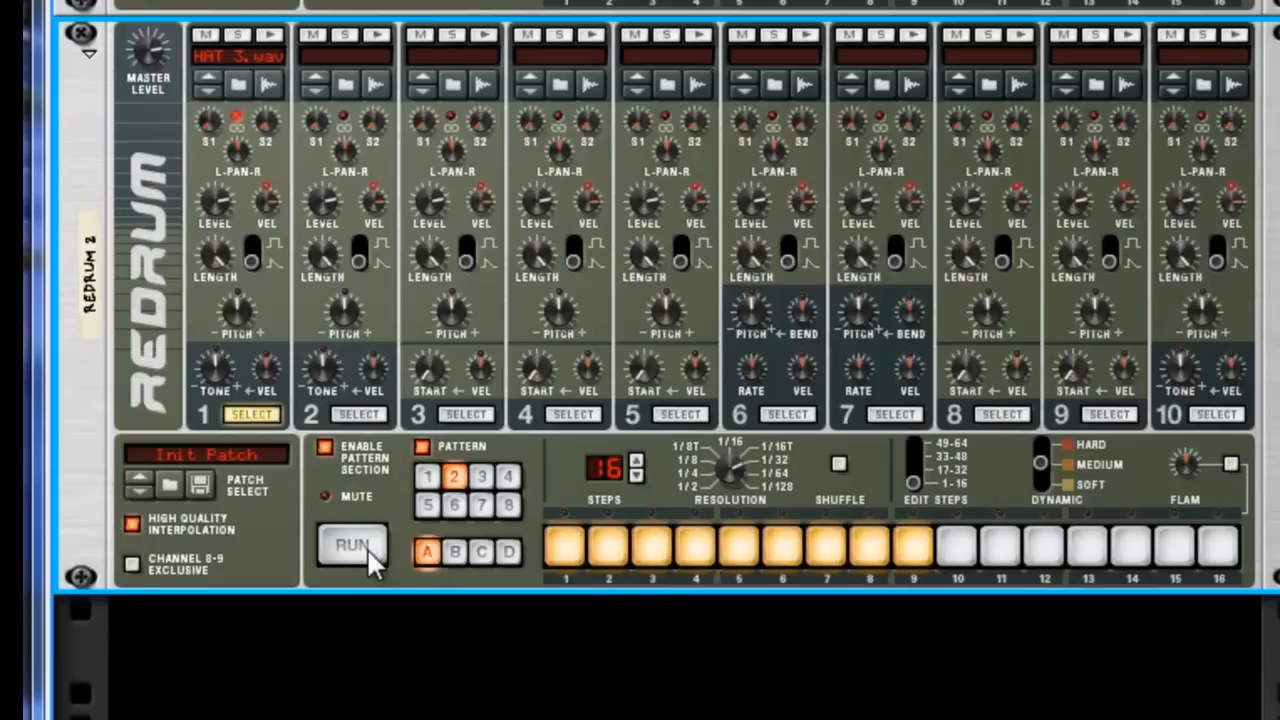
click(352, 544)
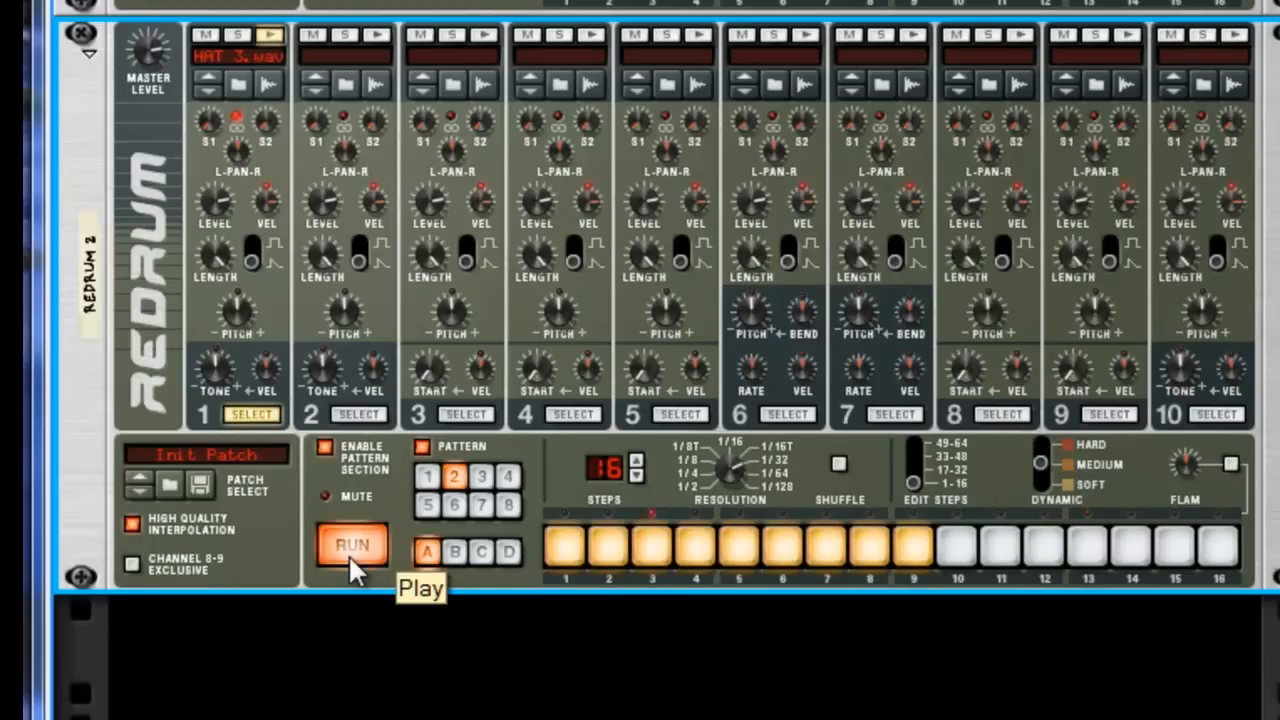
click(352, 544)
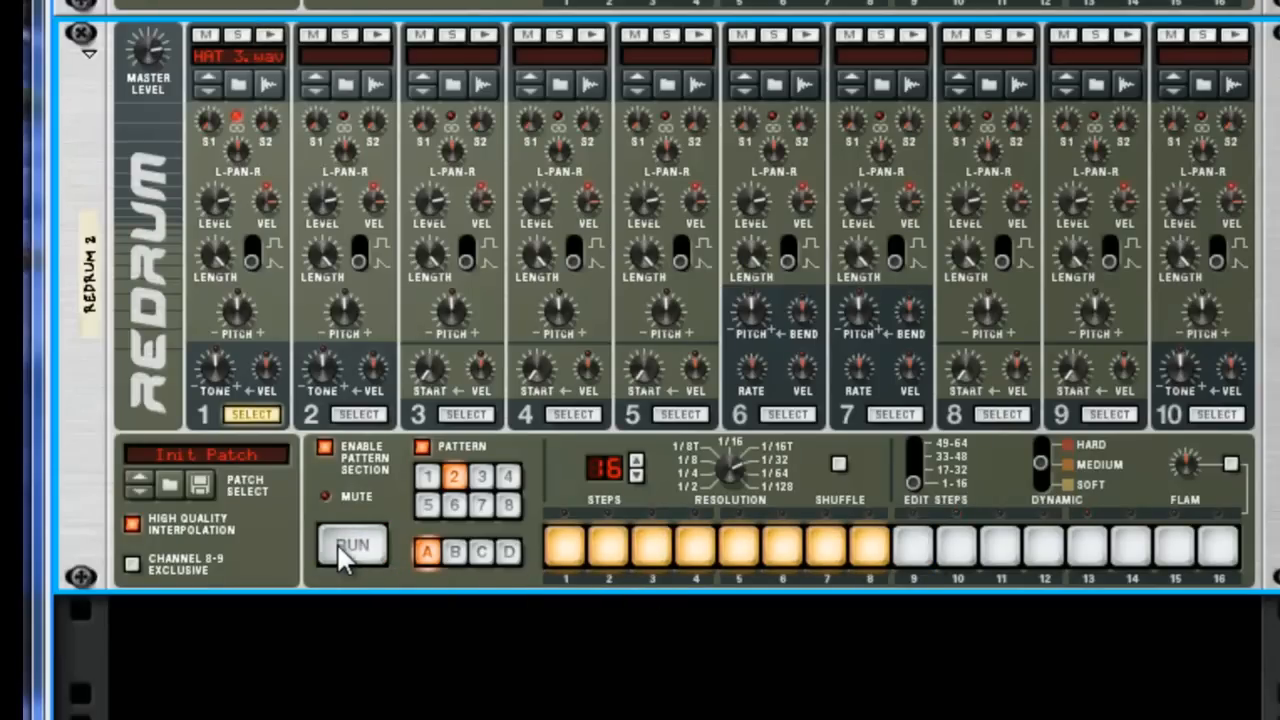
click(352, 544)
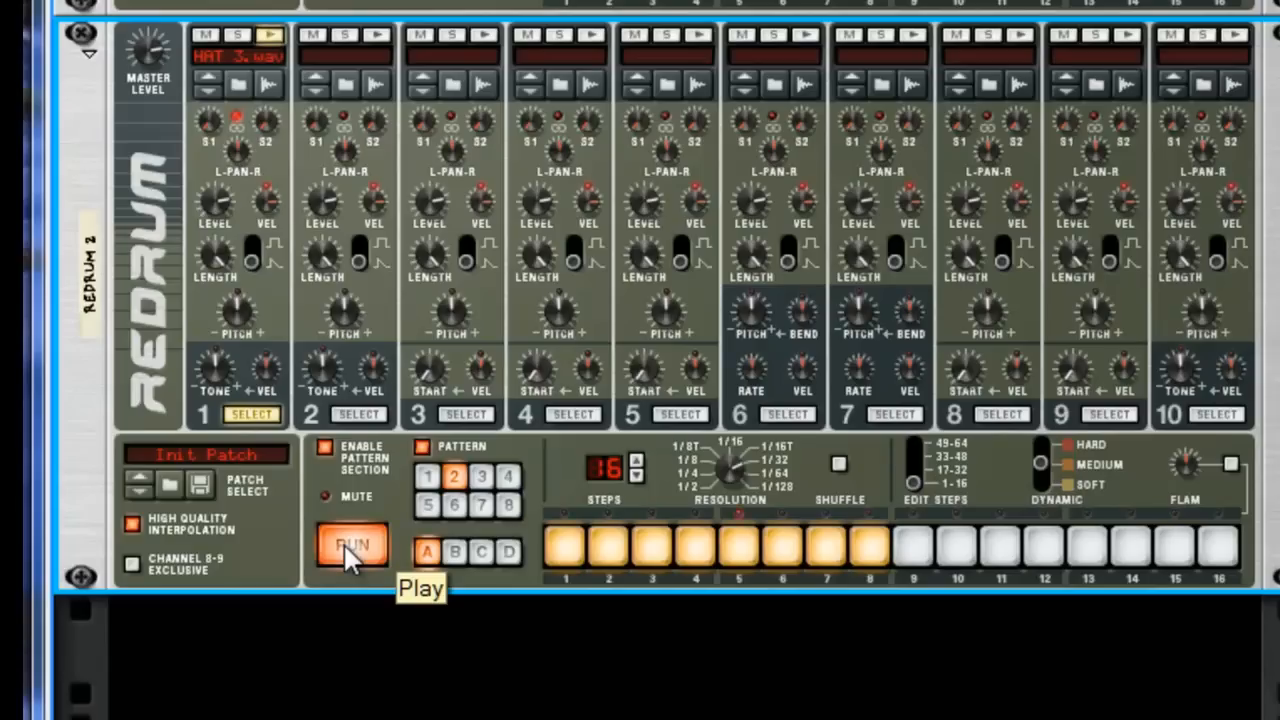
click(352, 544)
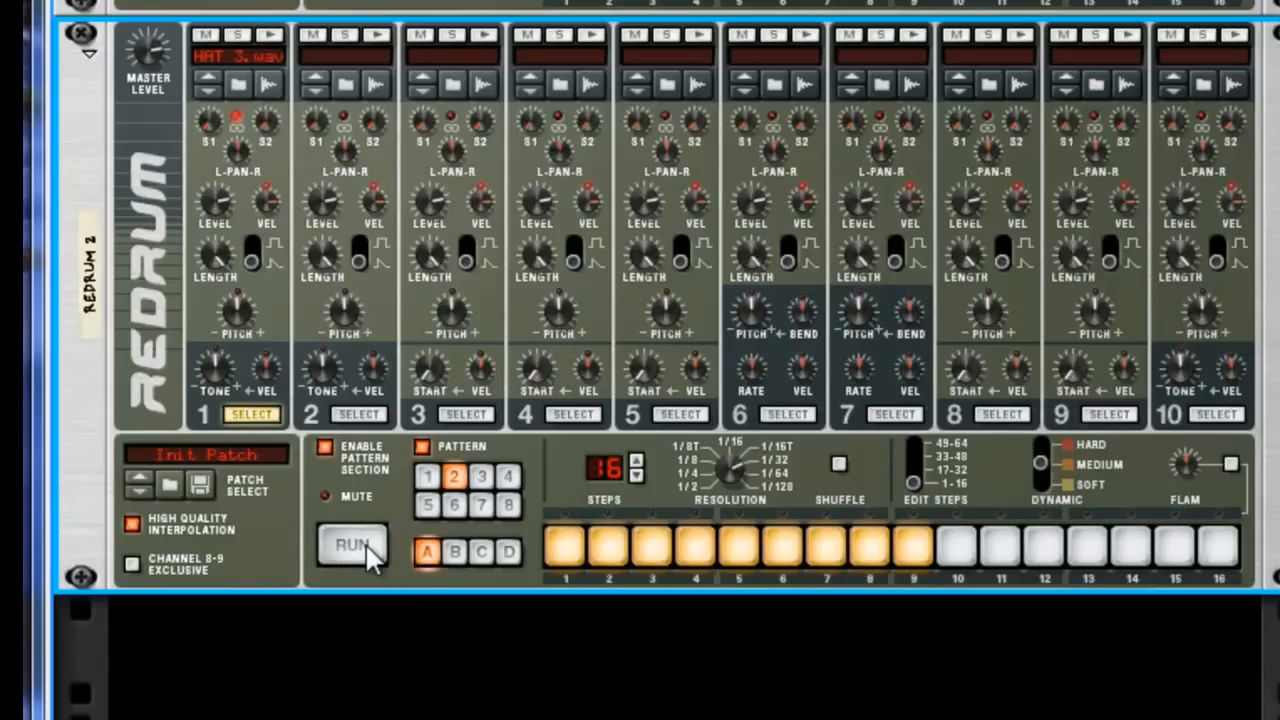
mouse_move(428, 564)
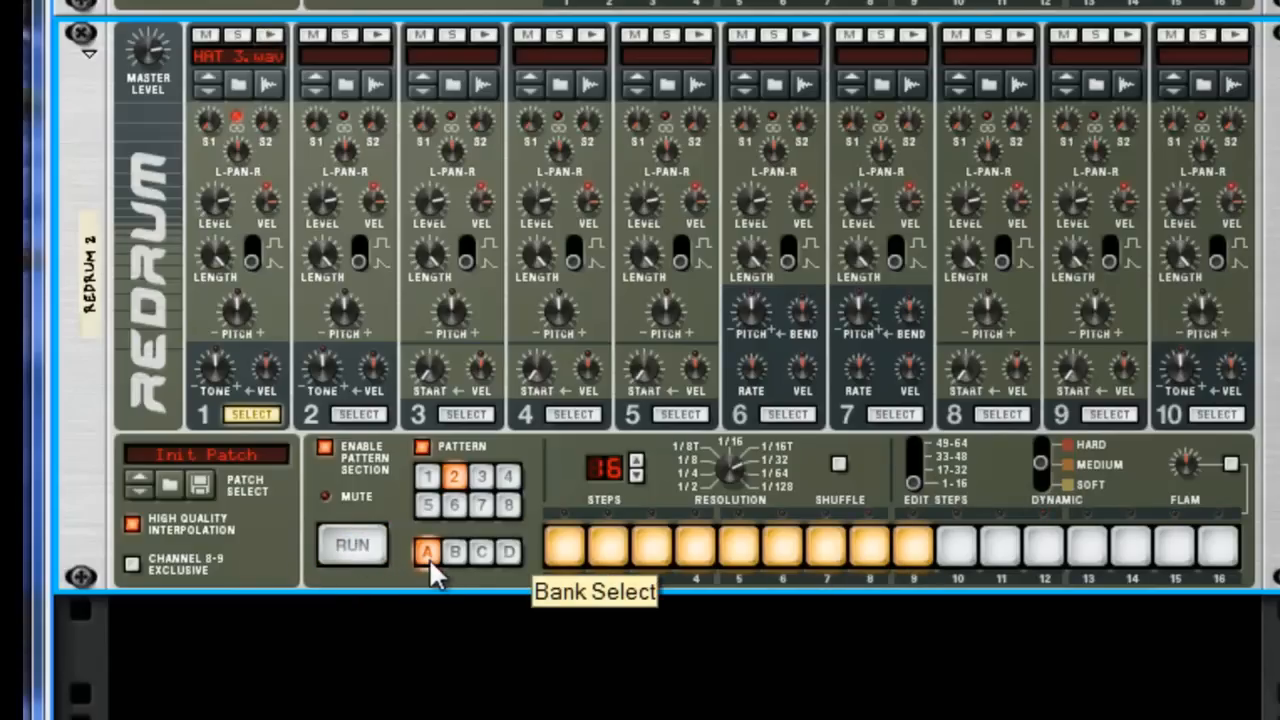
mouse_move(520, 596)
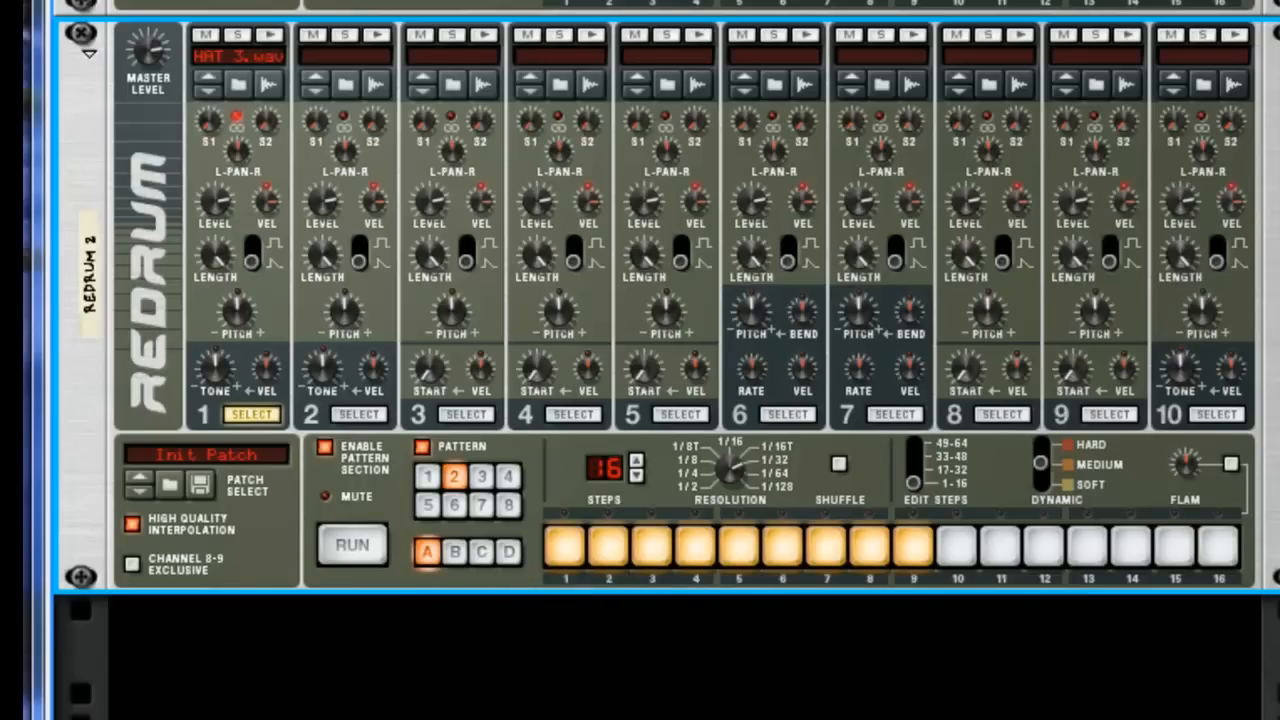
mouse_move(838, 516)
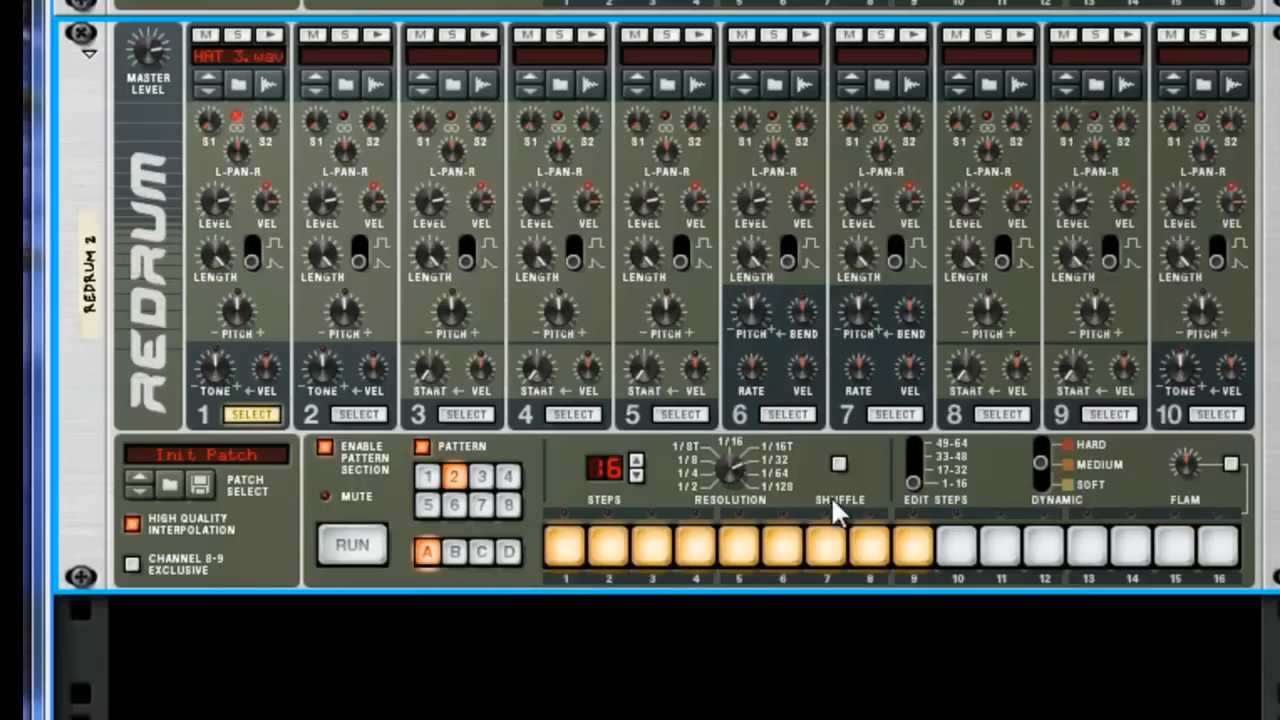
mouse_move(568, 504)
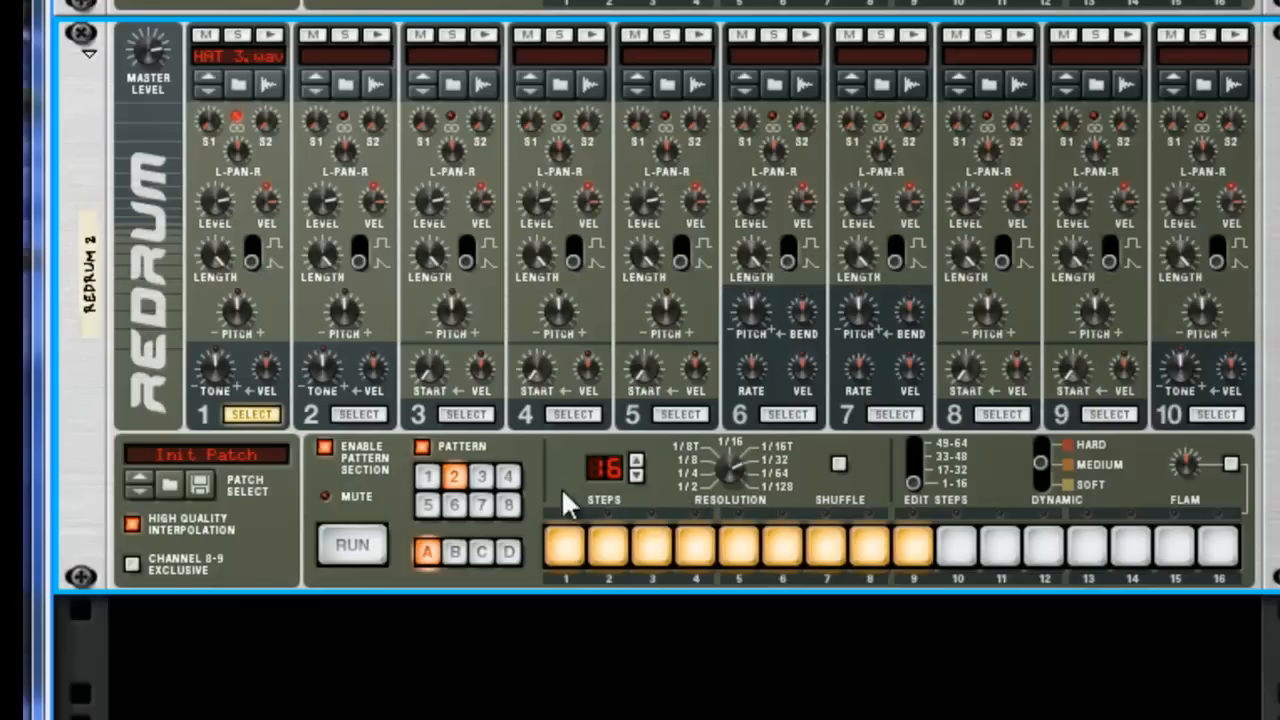
mouse_move(730, 480)
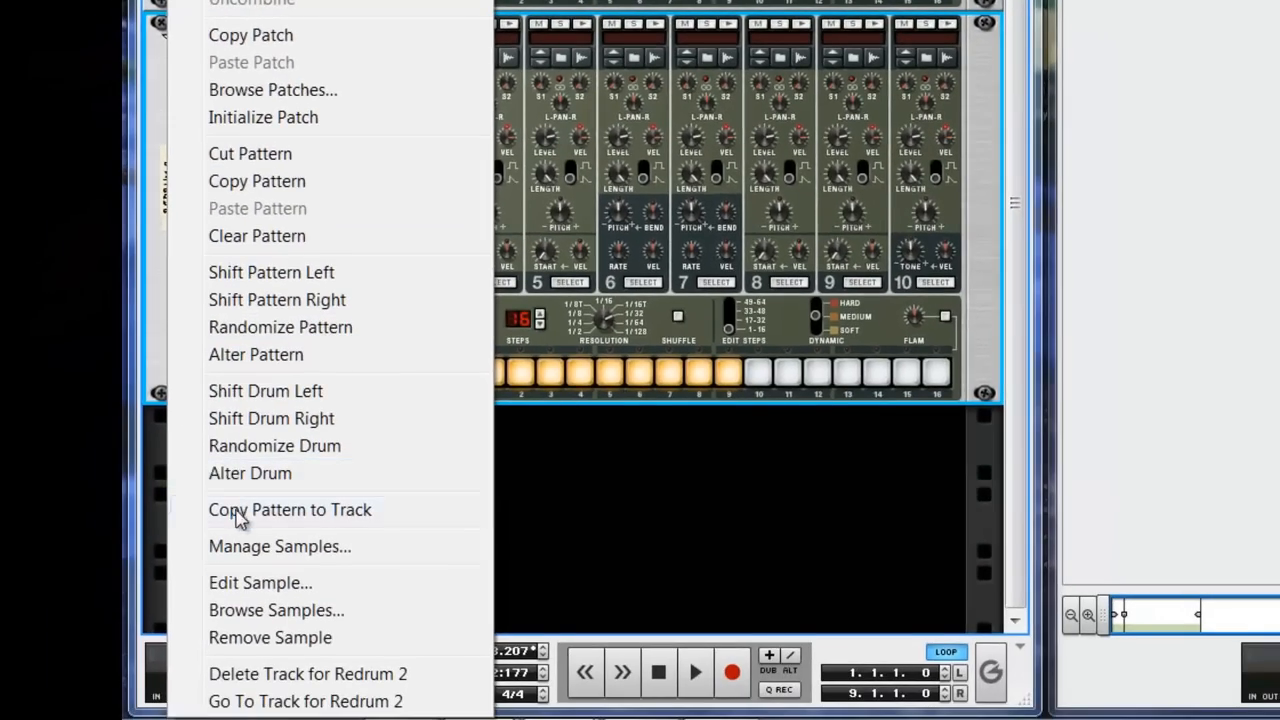
Step: Copy the roll pattern to a second lane on Redrum 2's track across bars 1–8
click(290, 510)
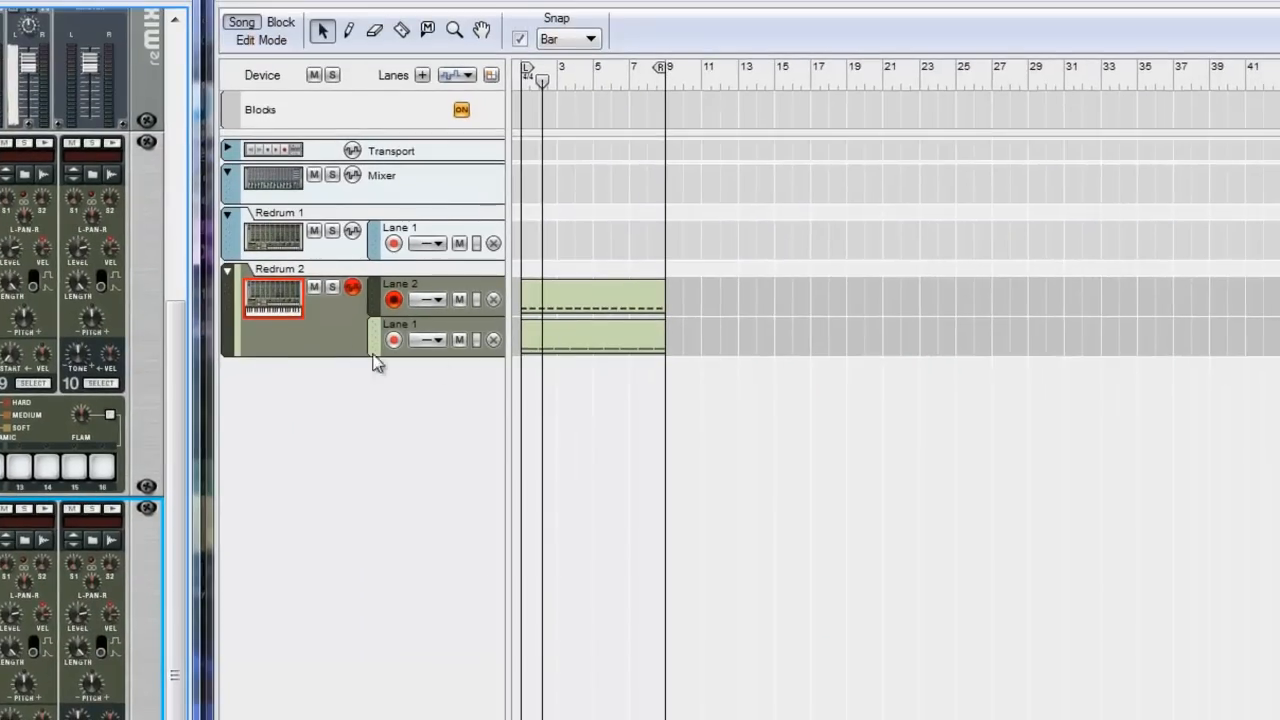
mouse_move(504, 374)
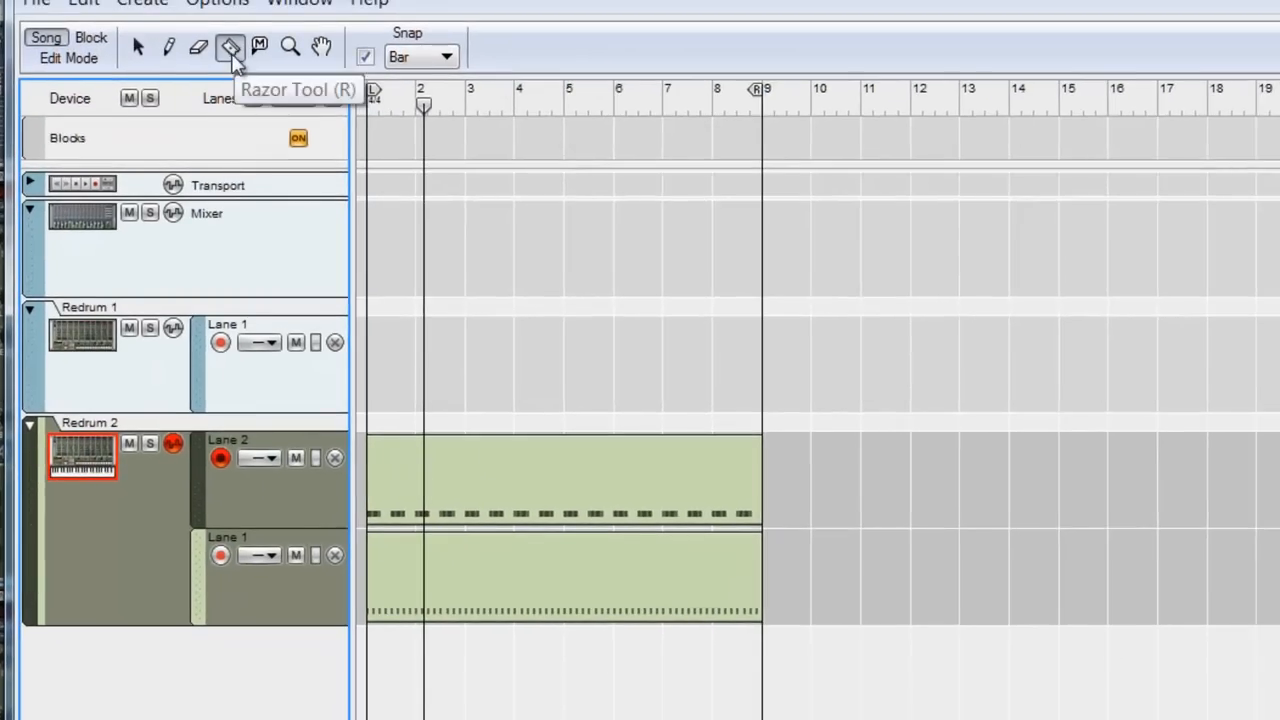
Step: With snap at 1/16, razor a short slice off the Lane 2 clip's start in bar 1
click(140, 48)
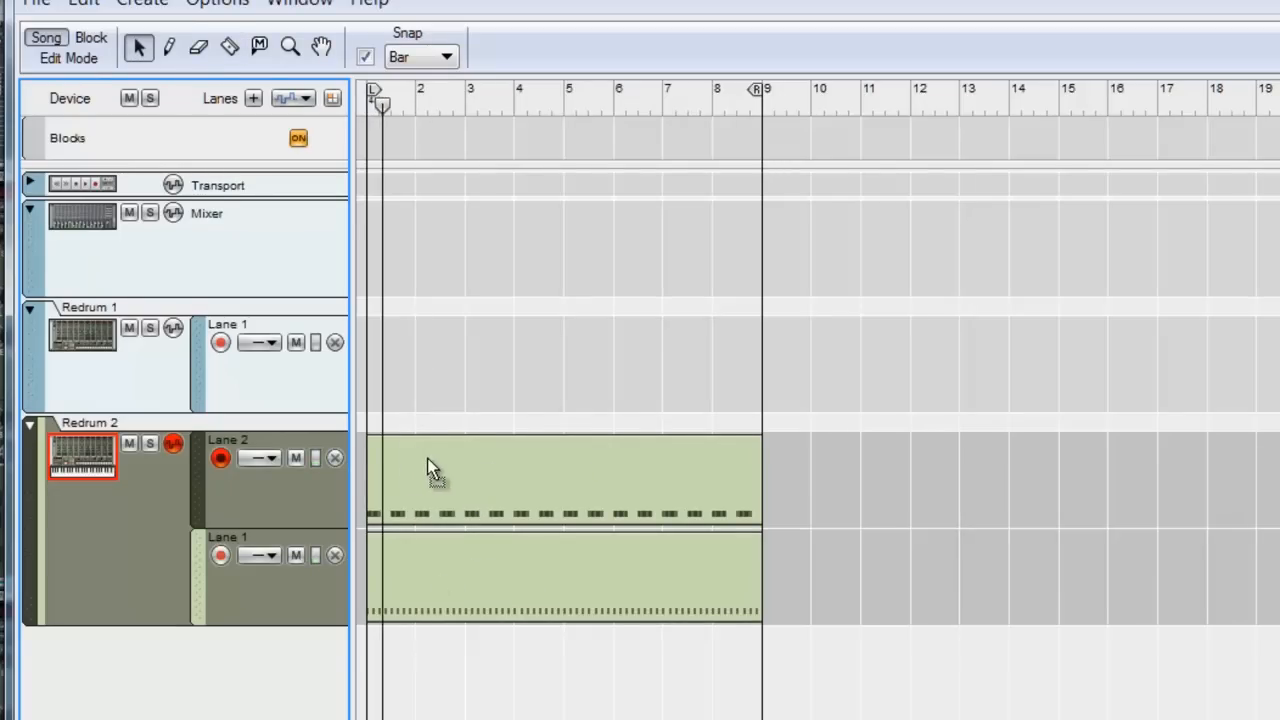
click(444, 56)
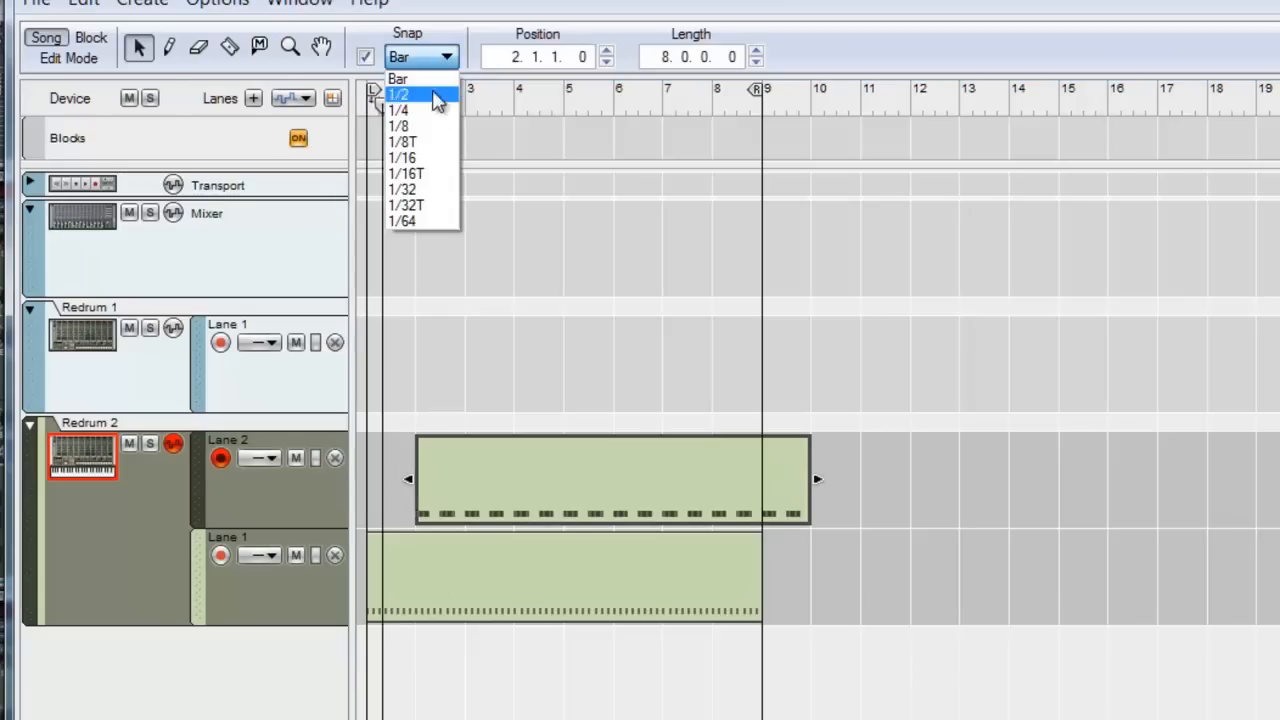
click(400, 156)
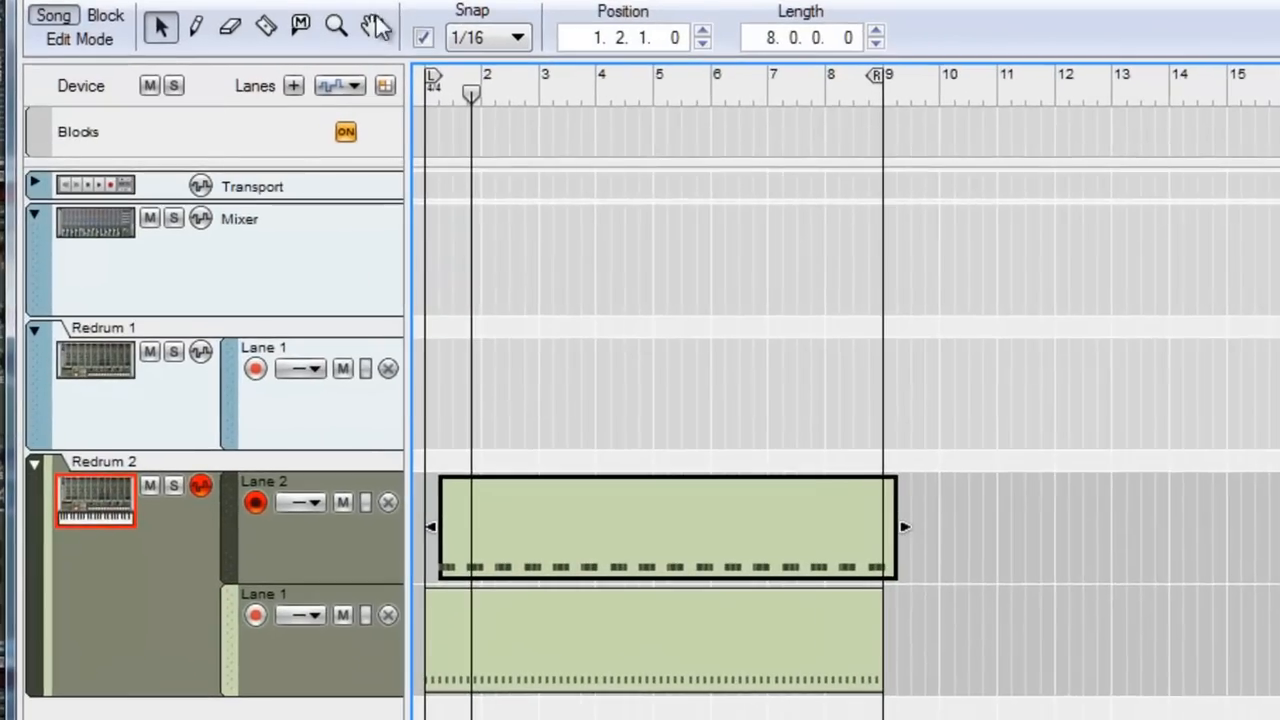
click(266, 26)
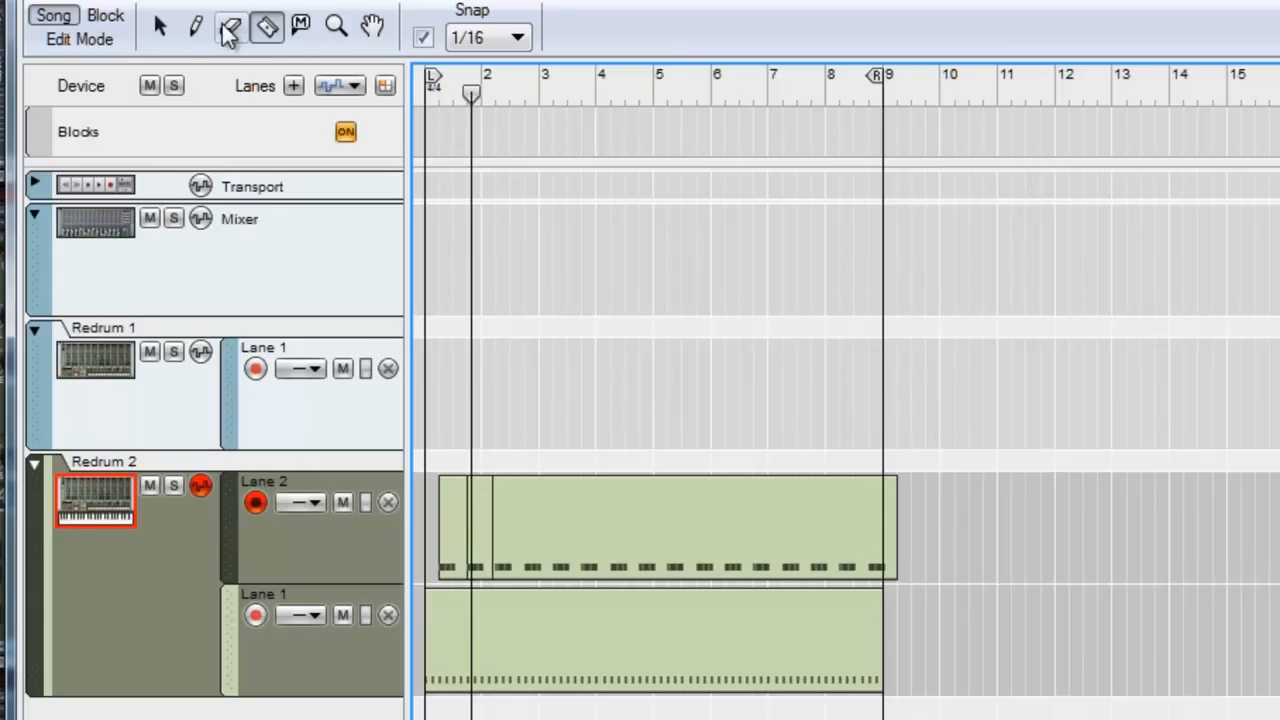
click(232, 28)
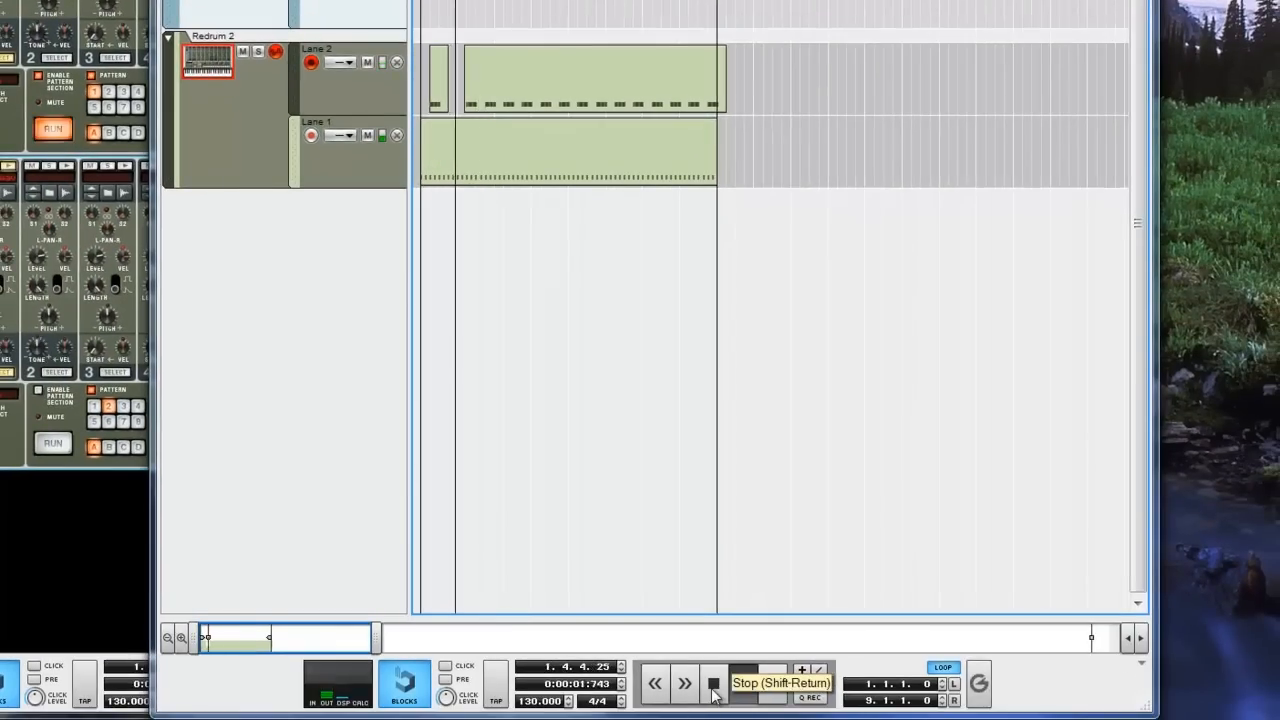
click(712, 684)
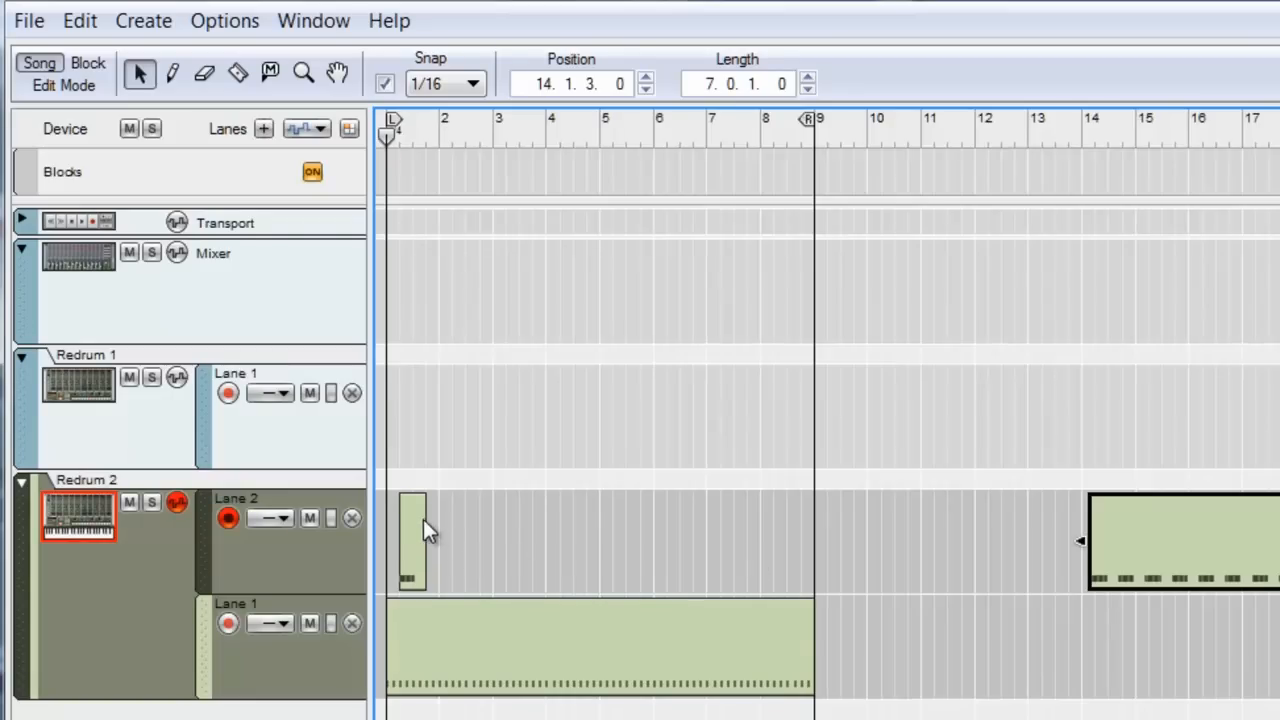
Step: Duplicate the one-beat roll slice from bar 1 and settle the copy on bar 2
click(410, 540)
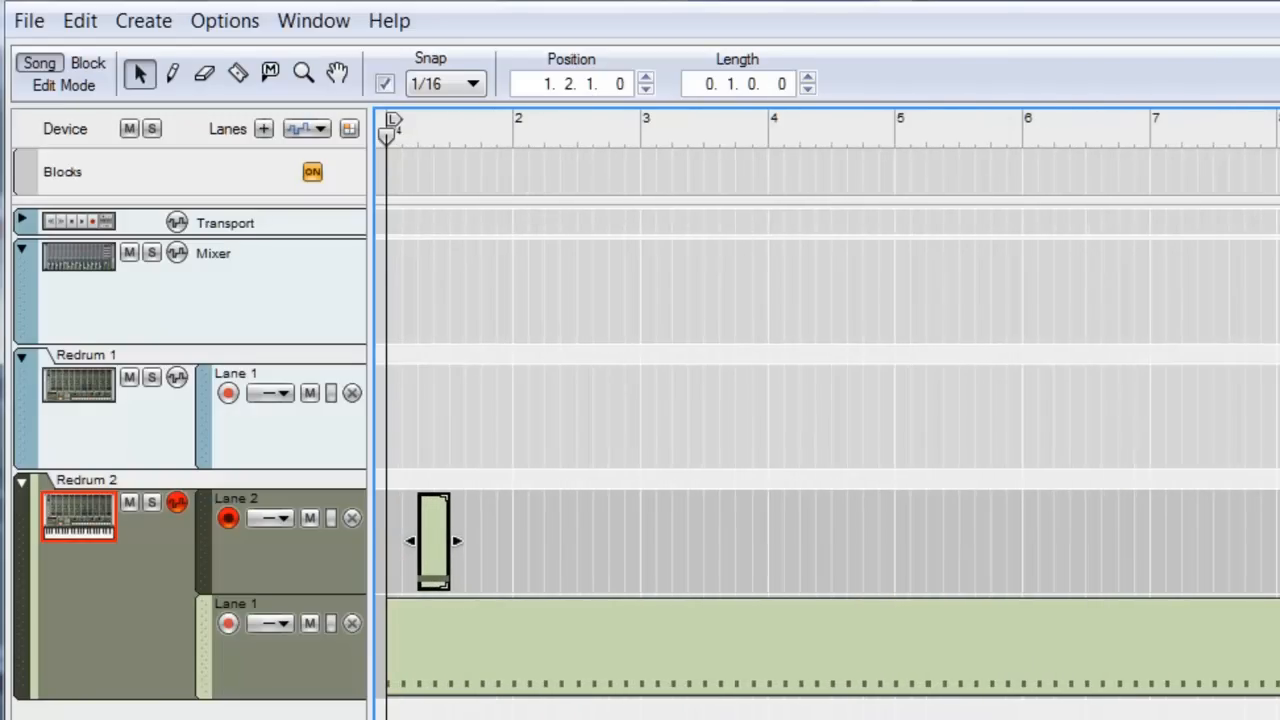
click(490, 130)
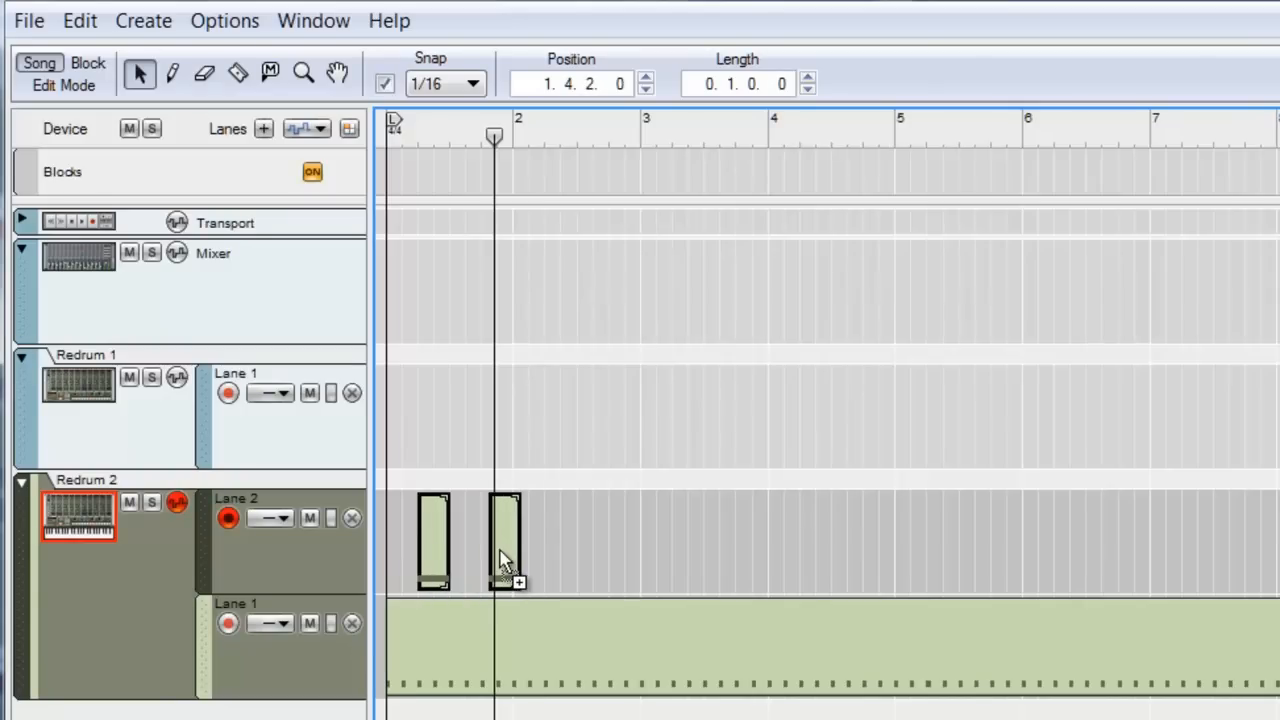
drag(518, 540, 490, 556)
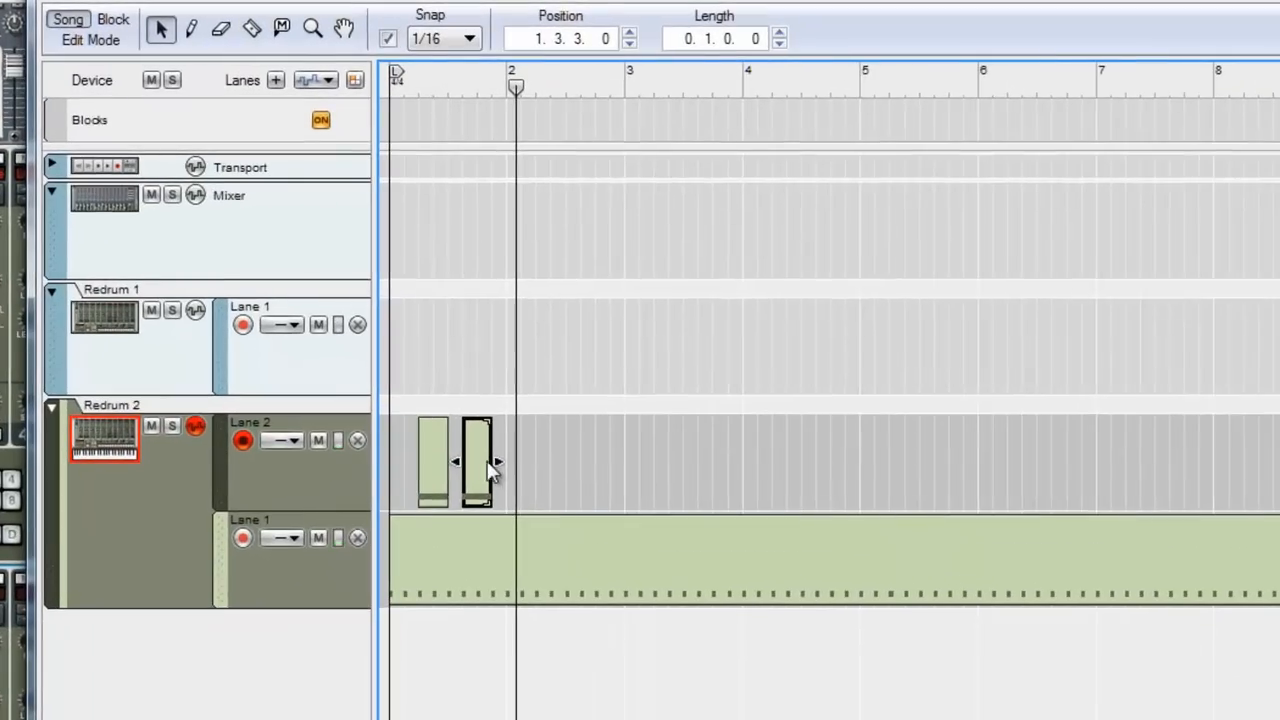
drag(478, 460, 522, 460)
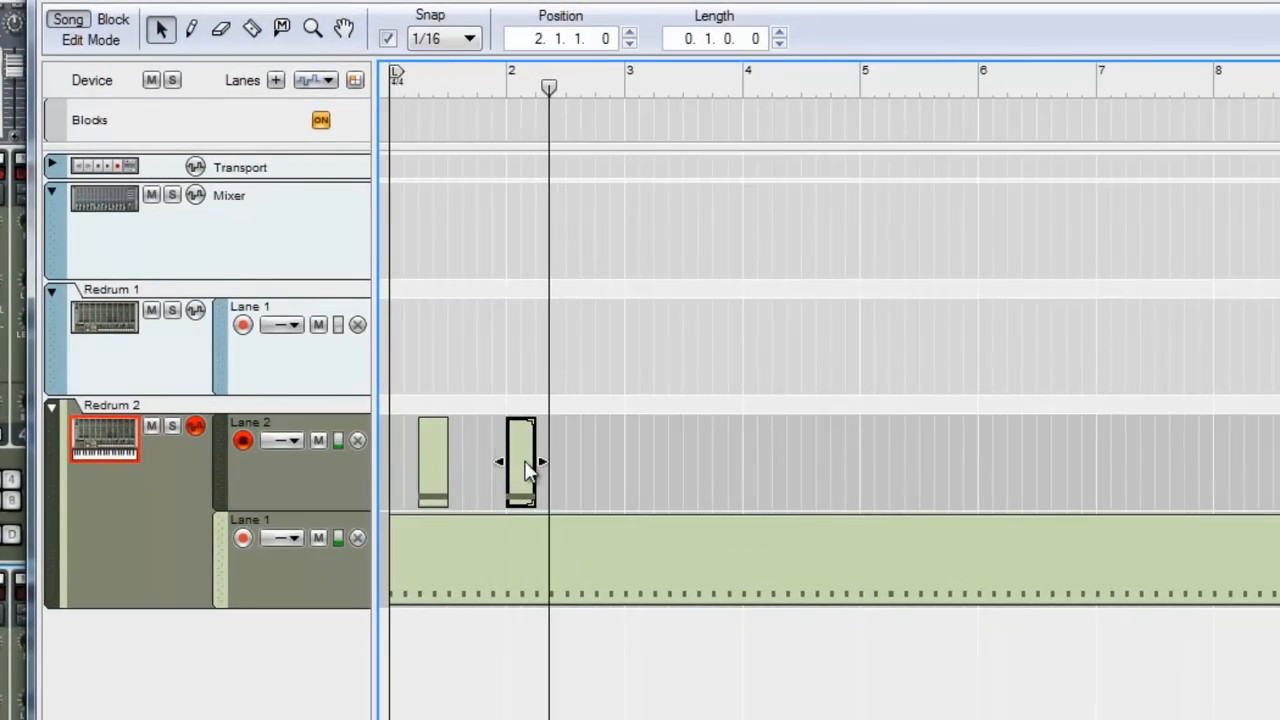
drag(520, 460, 552, 460)
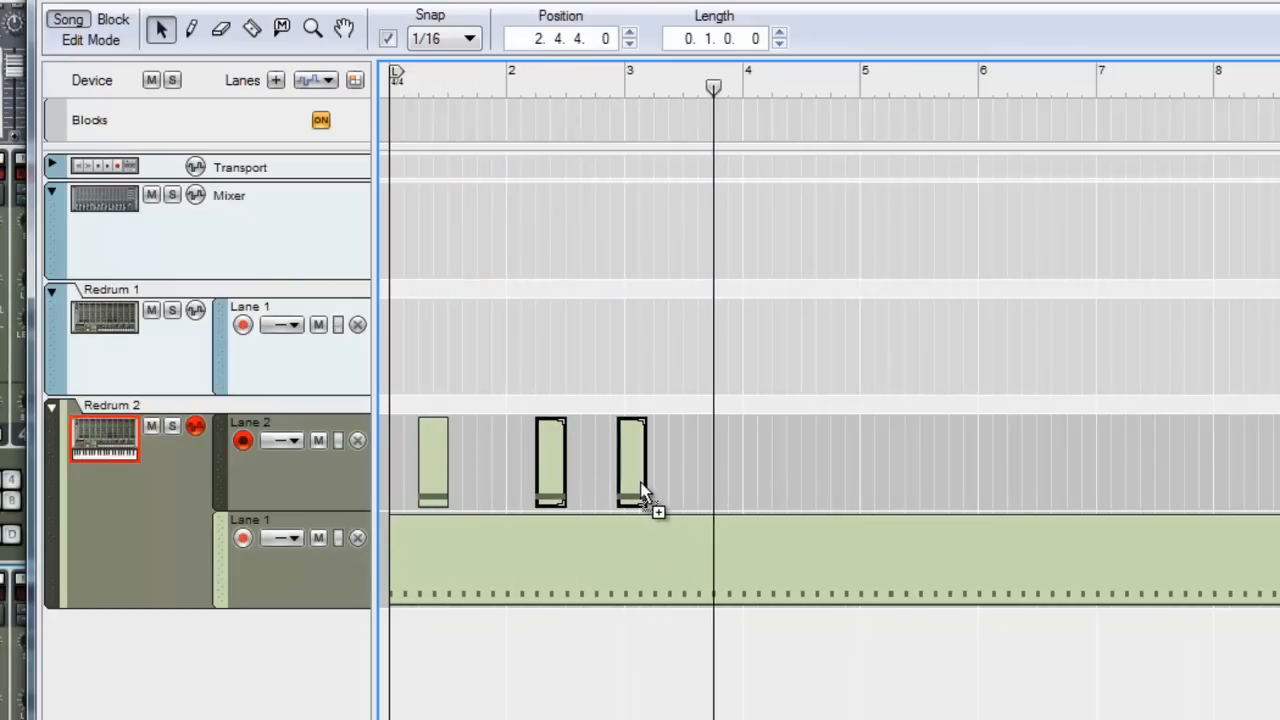
Step: Place further roll copies in bar 3 and on beat 2 of bar 4
drag(630, 460, 670, 460)
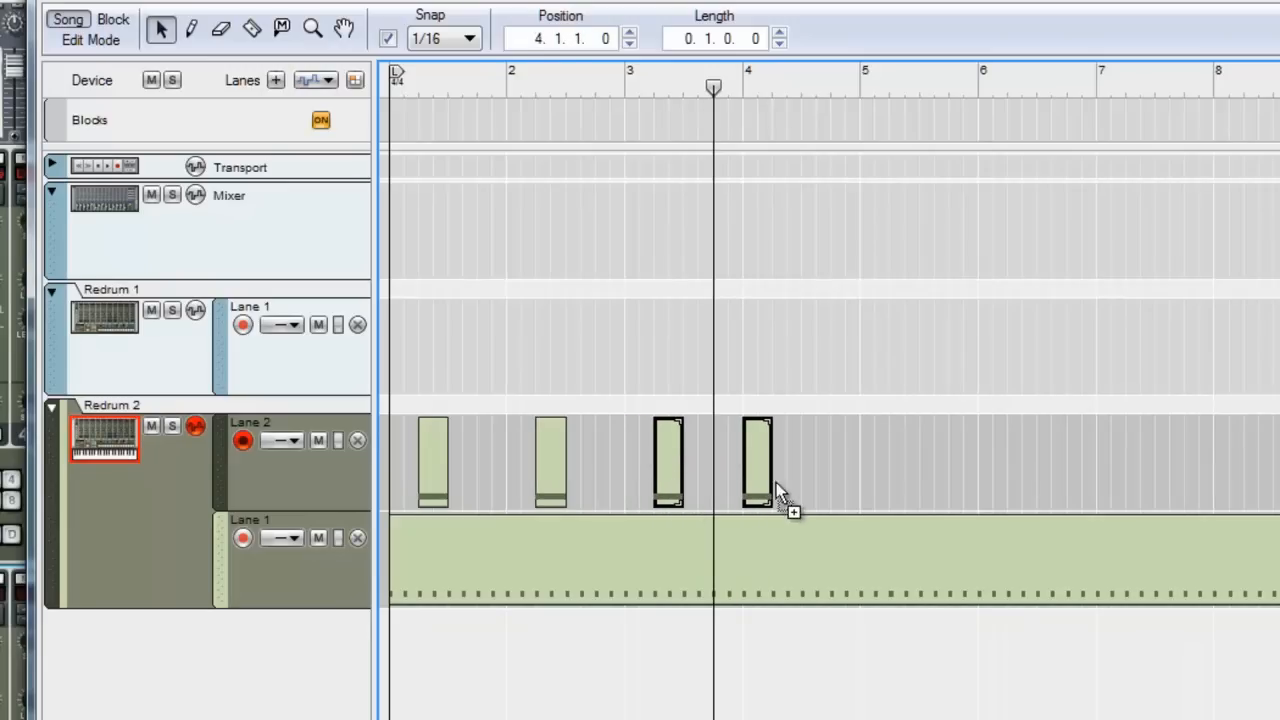
drag(756, 460, 788, 460)
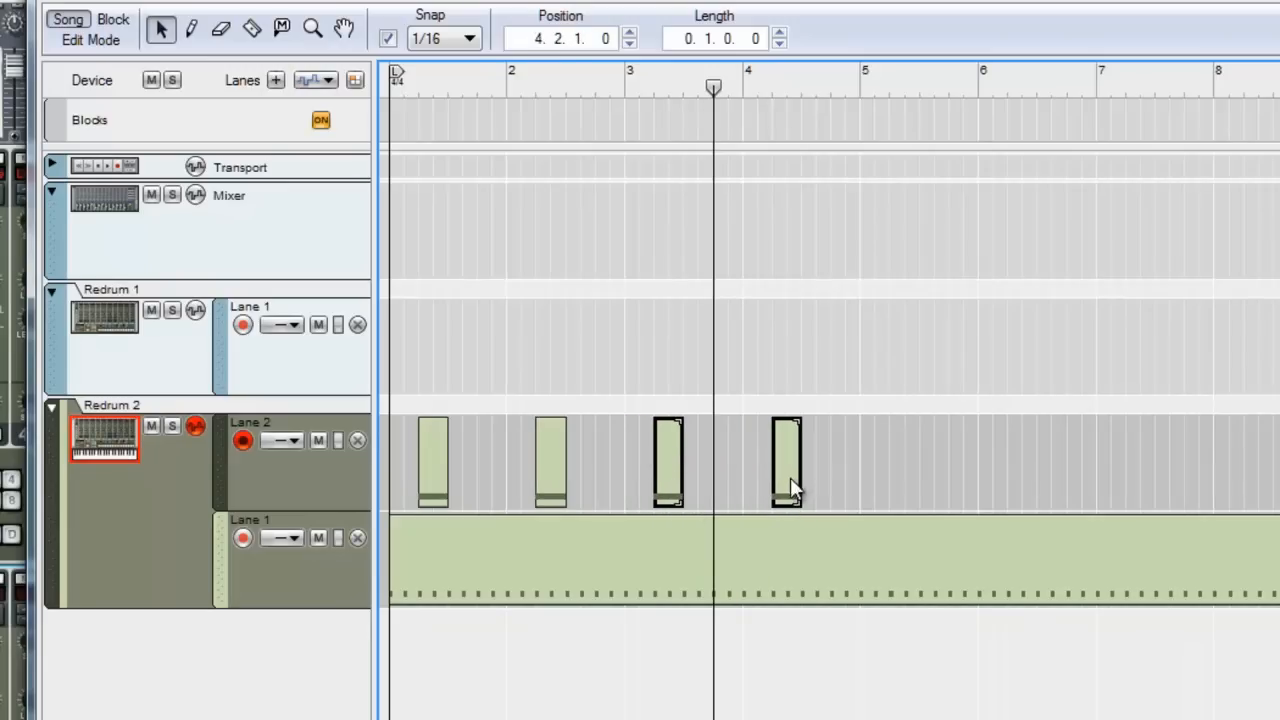
drag(784, 460, 896, 460)
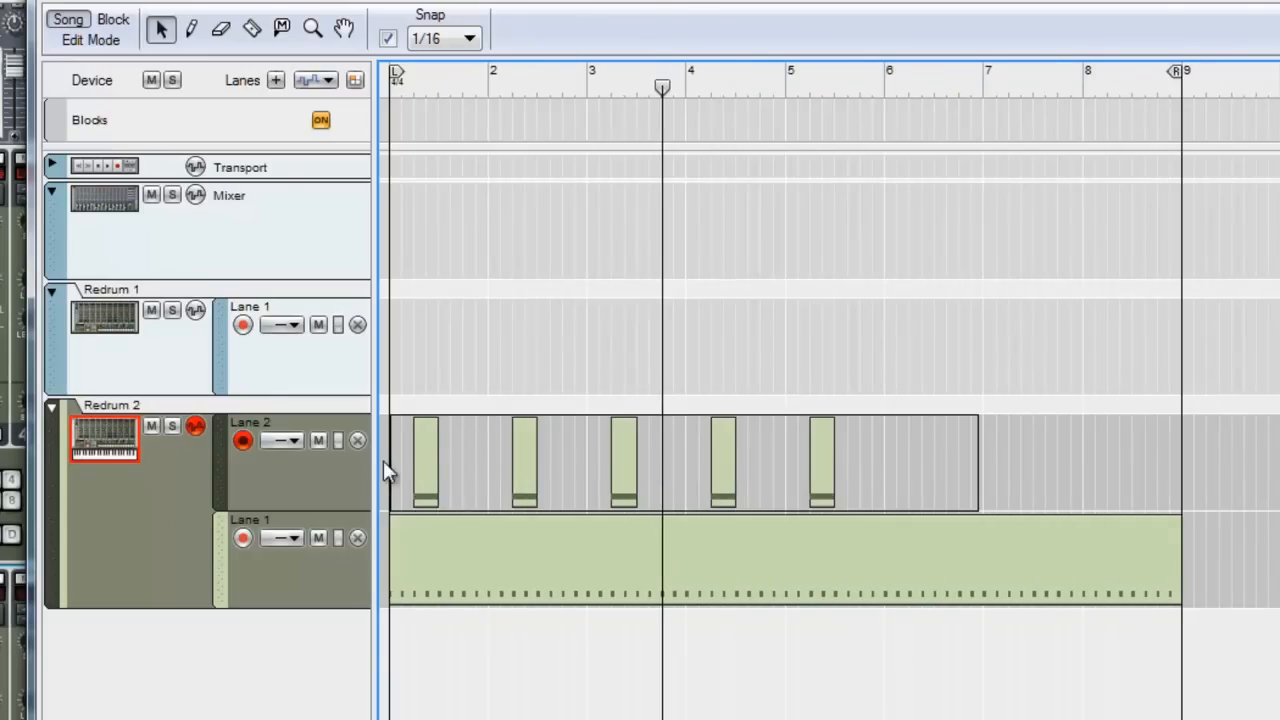
Step: Copy and paste the roll clips so one lands in every bar through bar 8
click(424, 460)
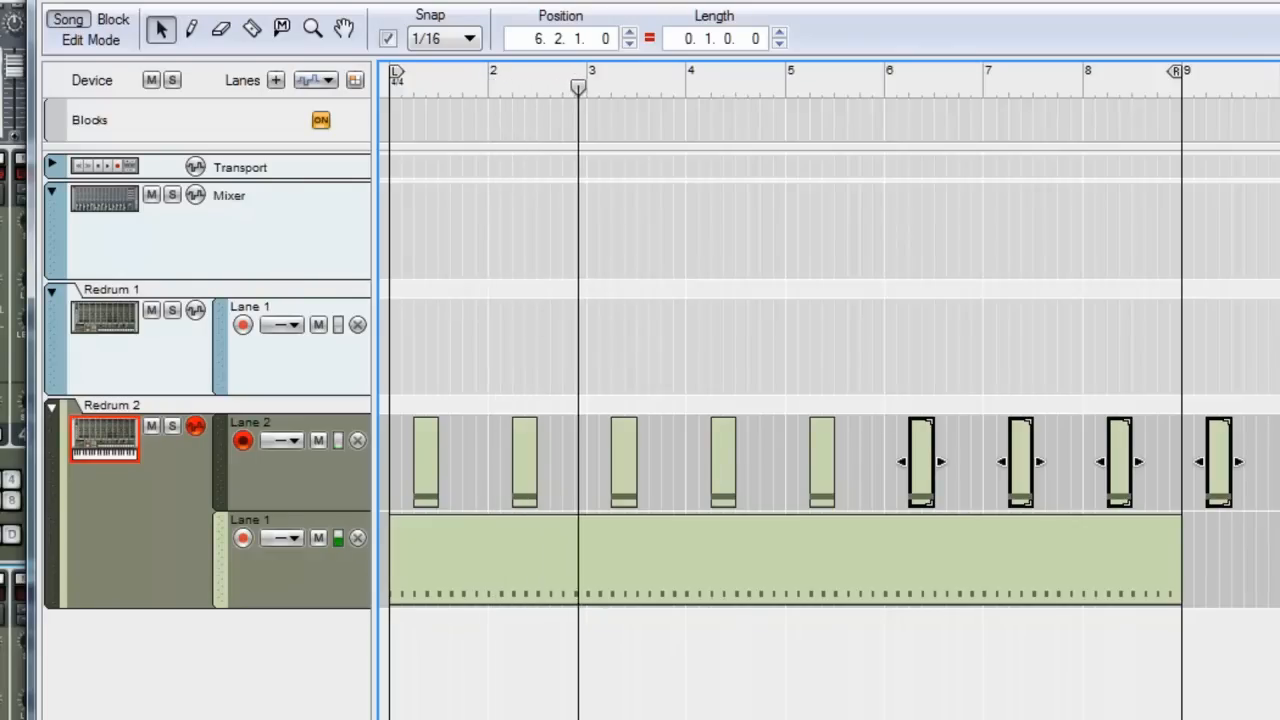
click(692, 80)
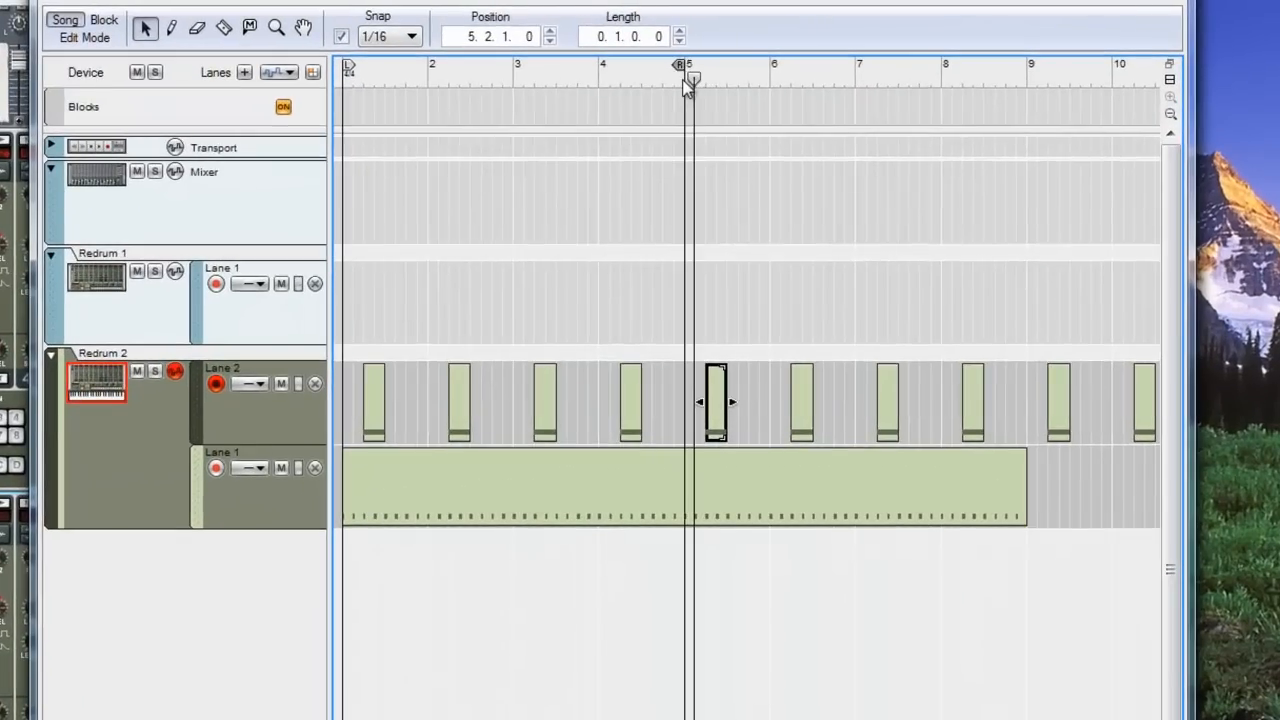
mouse_move(688, 336)
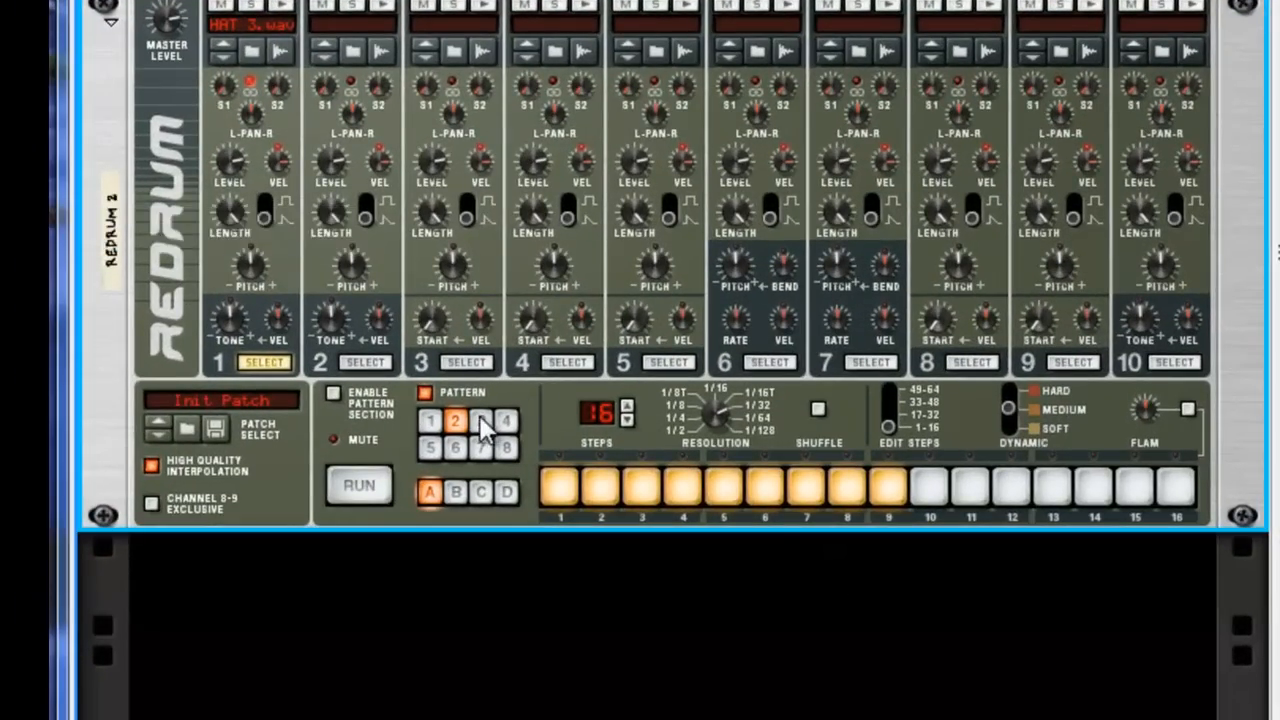
Step: Fill an empty Redrum pattern with hits on all 16 steps while it runs
click(480, 420)
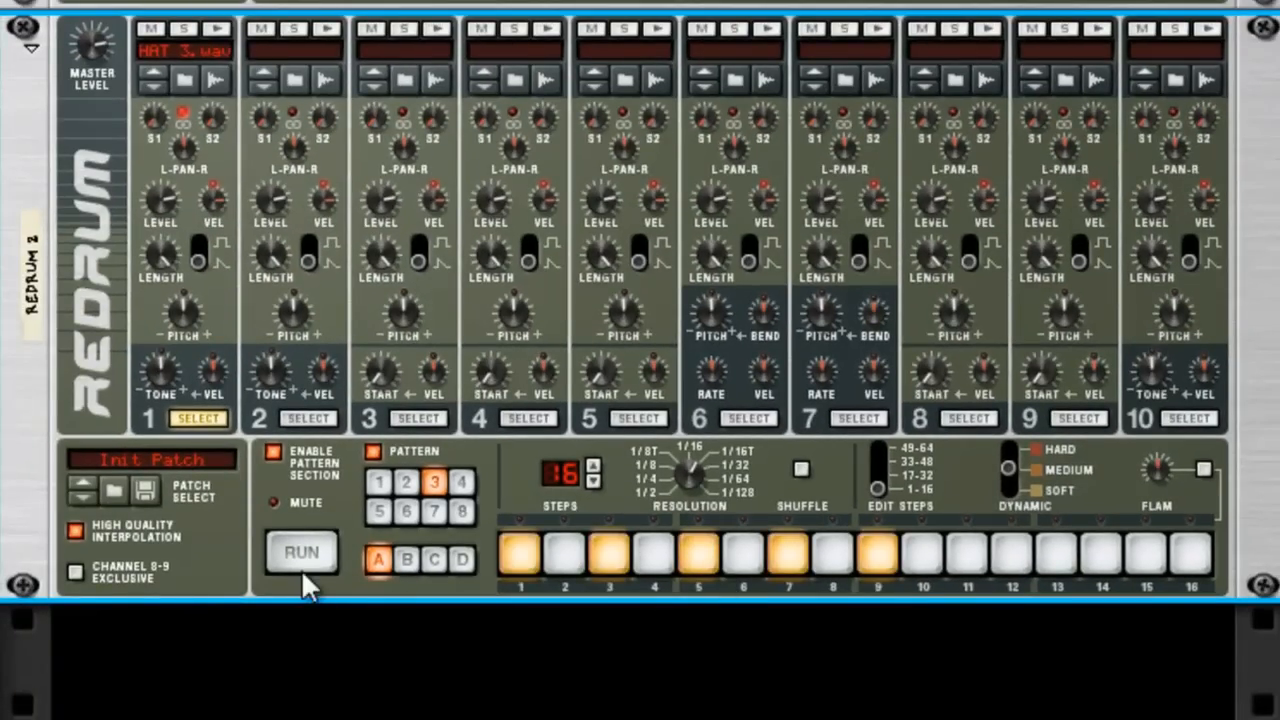
click(300, 552)
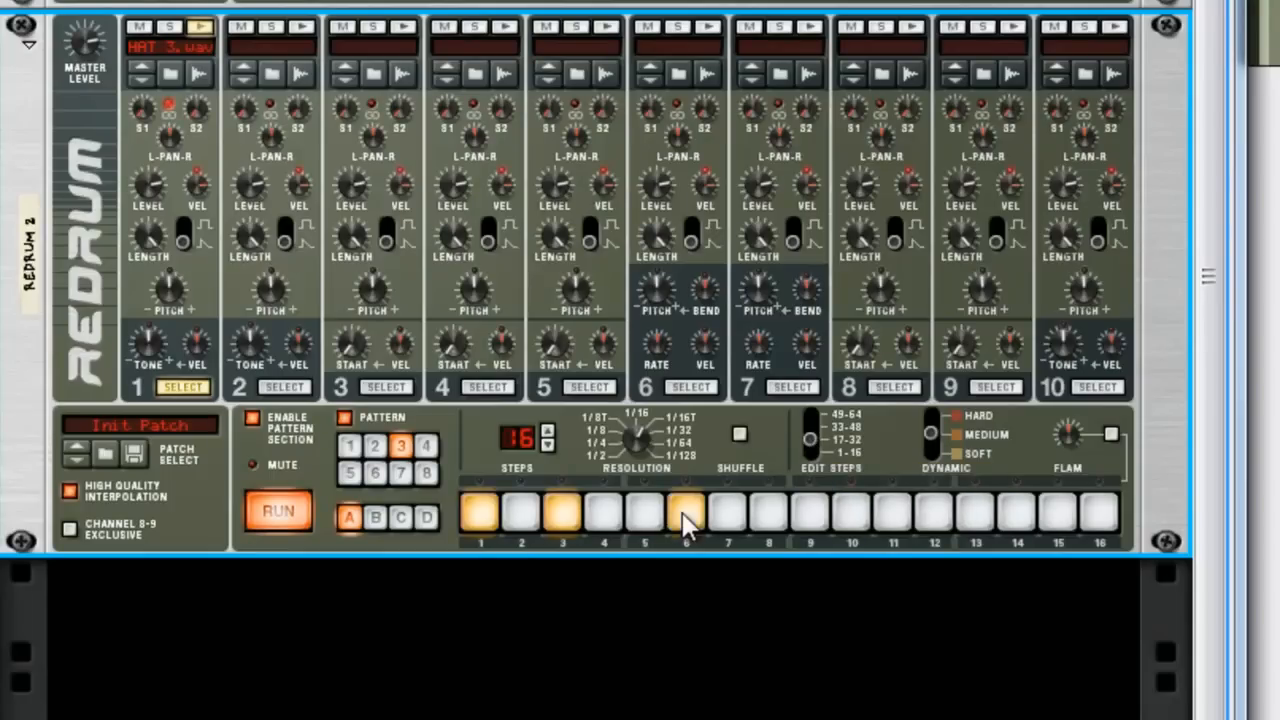
click(810, 516)
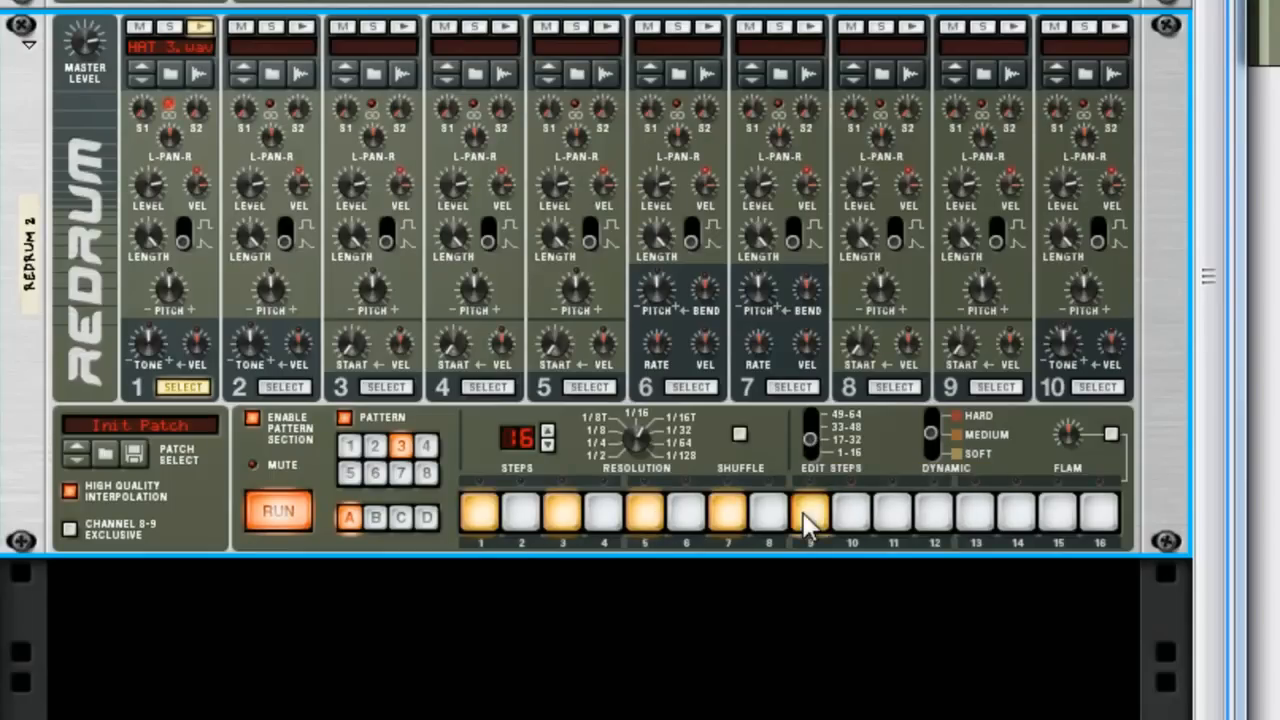
click(278, 512)
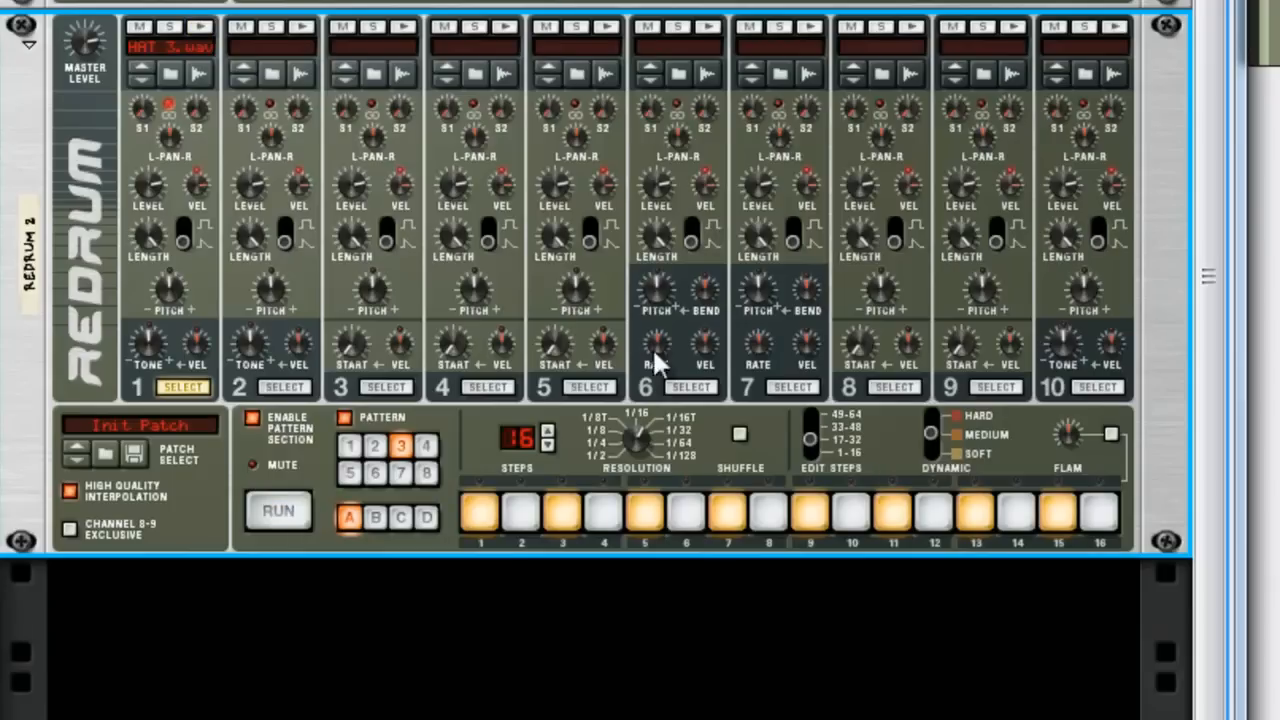
mouse_move(658, 190)
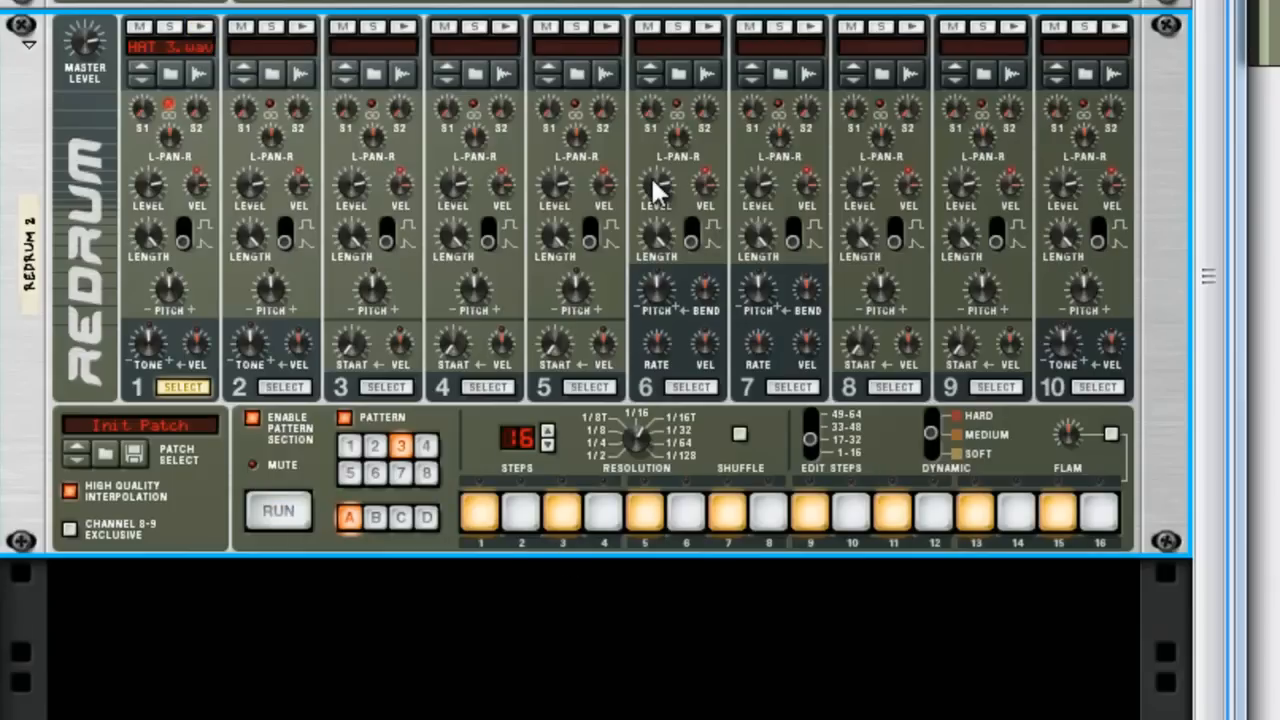
mouse_move(656, 184)
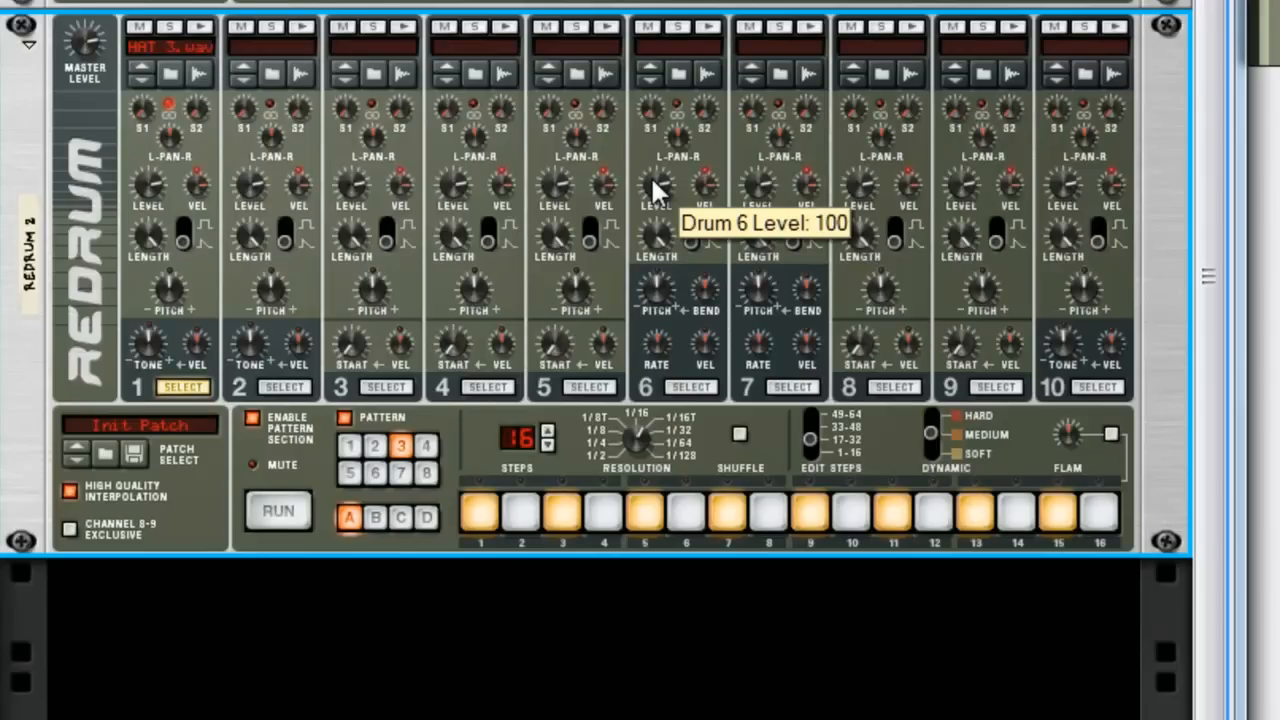
mouse_move(70, 240)
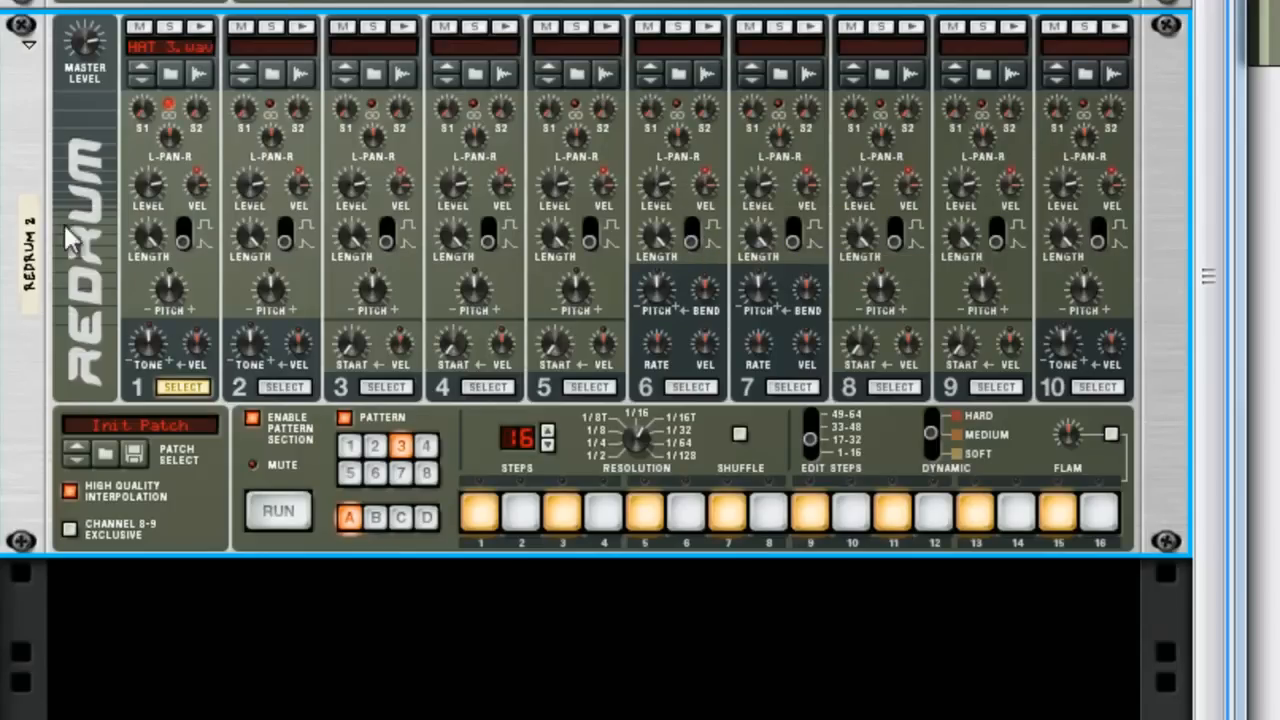
Step: Copy the 16-step roll pattern onto Redrum 2's track as a clip at bar 4
right_click(70, 236)
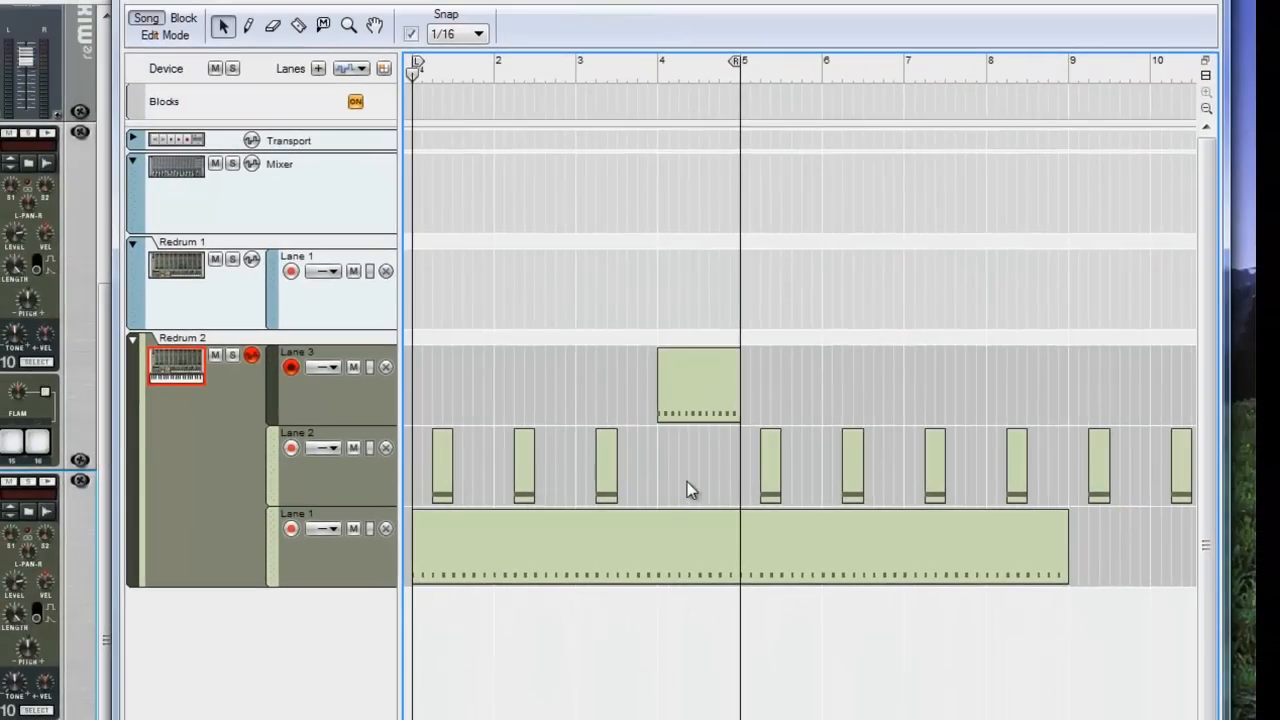
mouse_move(288, 52)
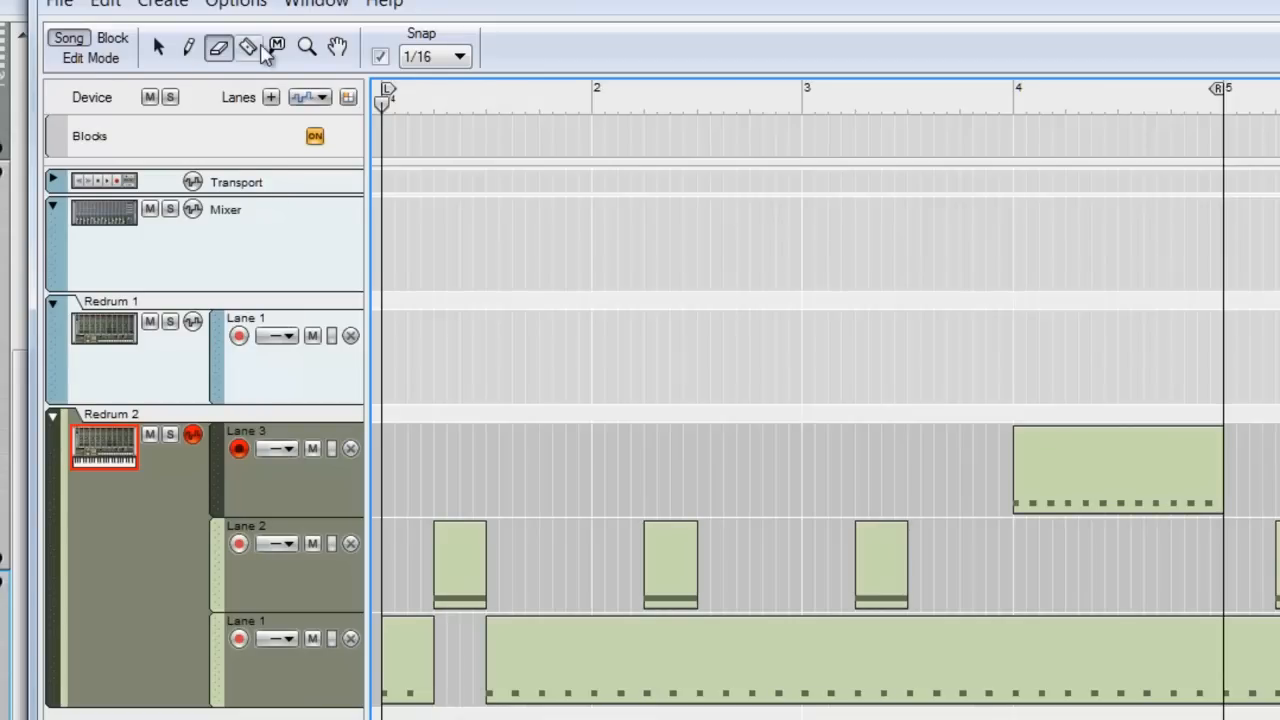
Step: Split the Lane 1 hi-hat clip at the bar lines with the Razor tool
click(248, 48)
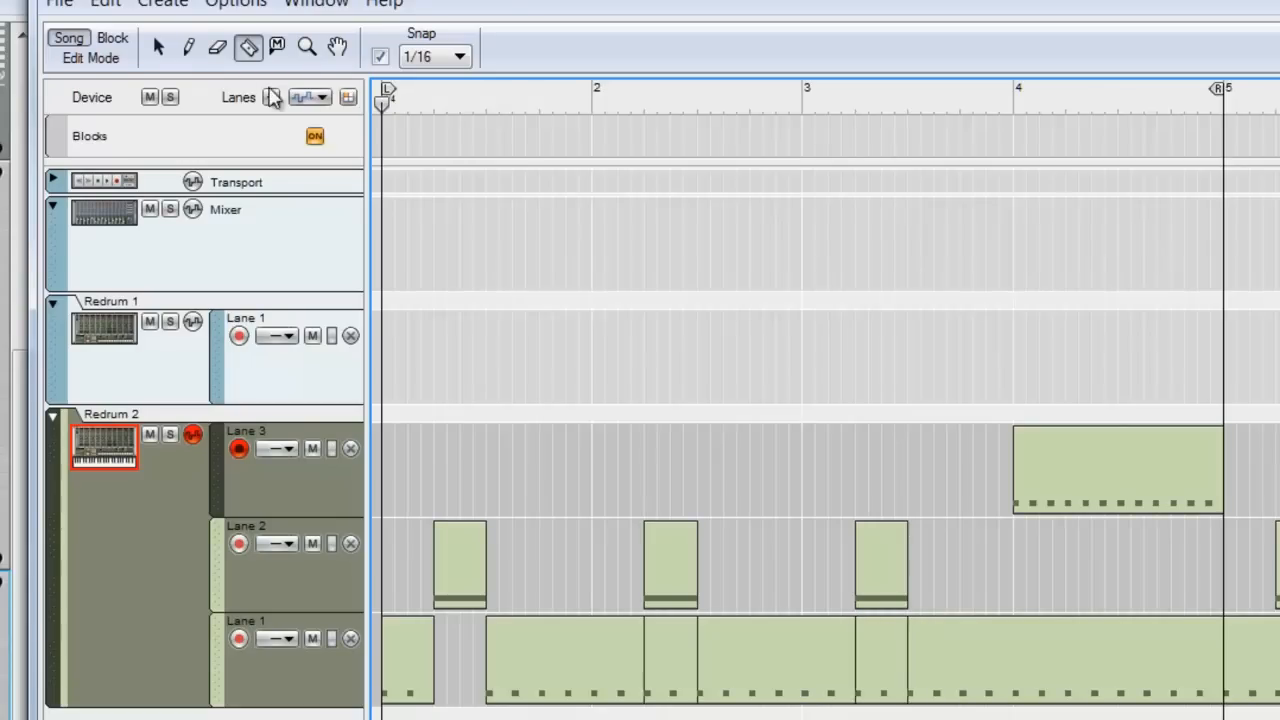
click(218, 48)
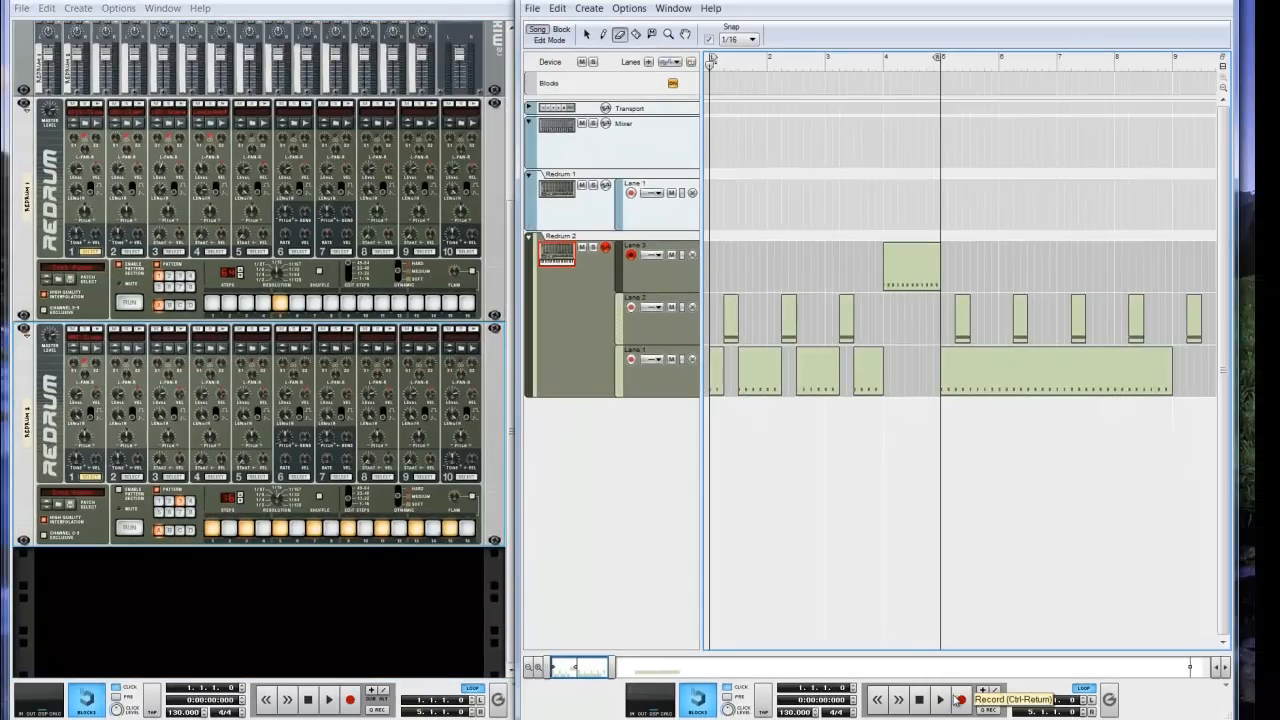
click(940, 700)
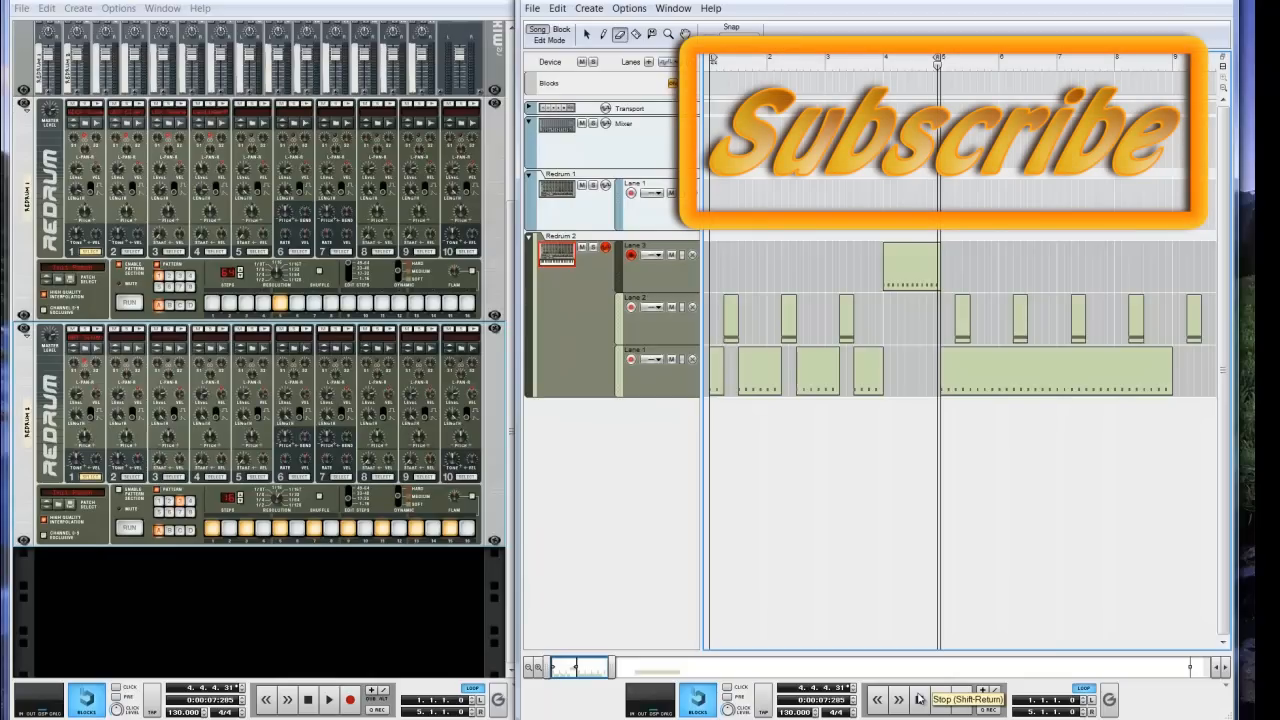
mouse_move(898, 700)
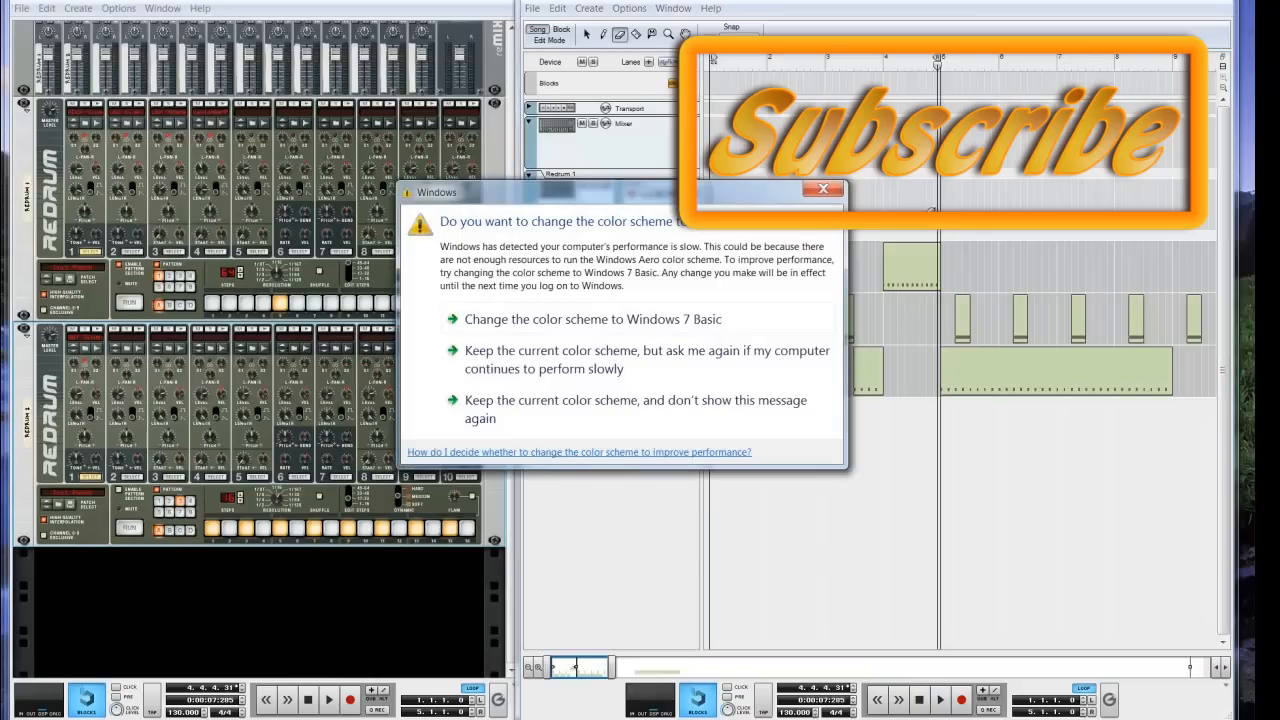
click(824, 188)
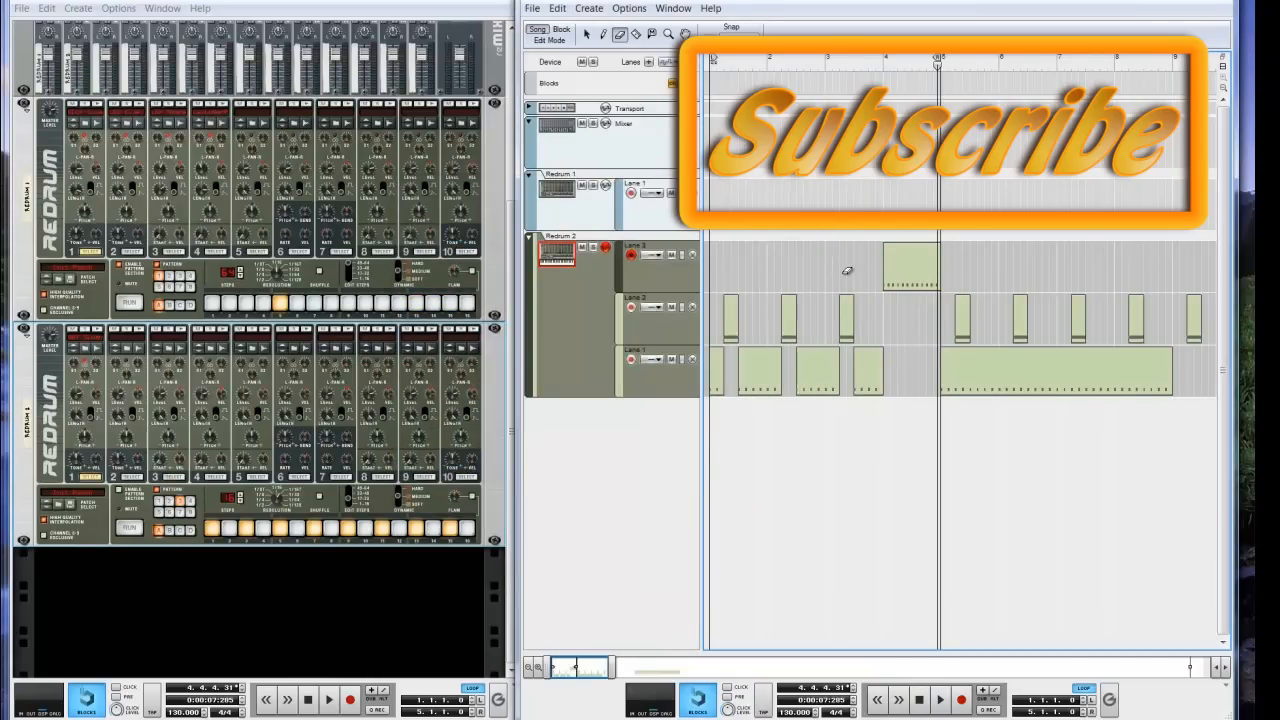